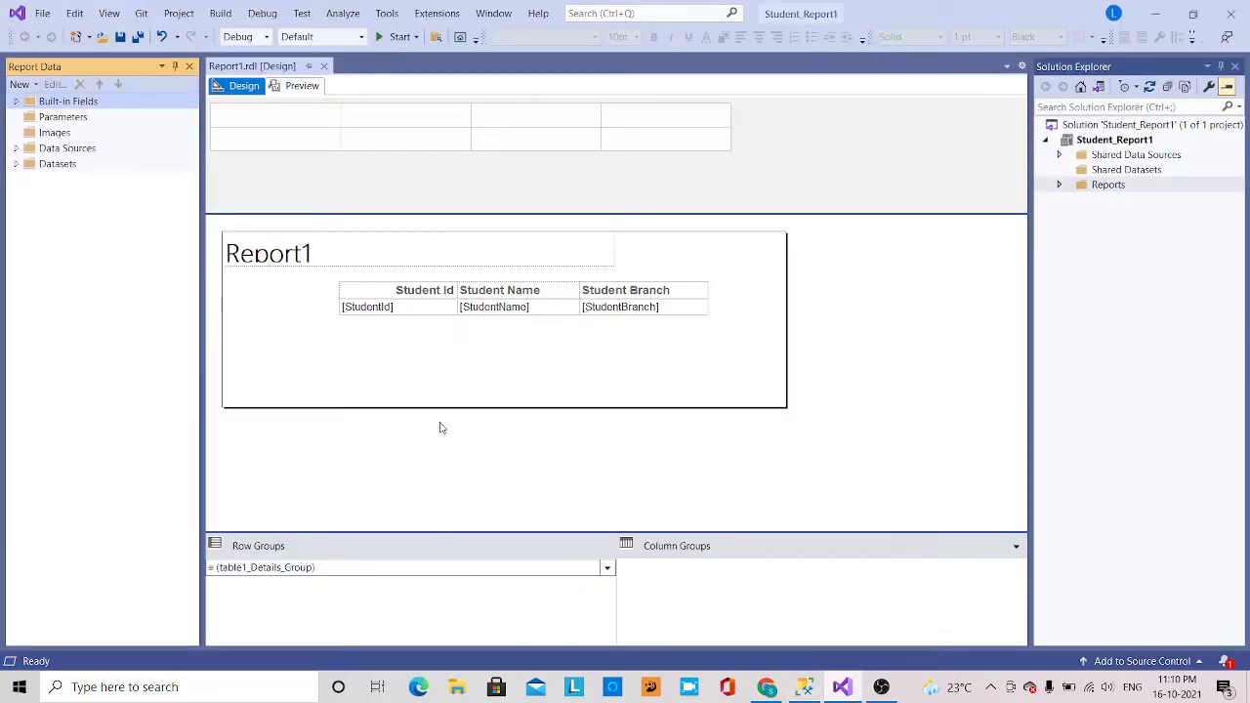
mouse_move(942, 452)
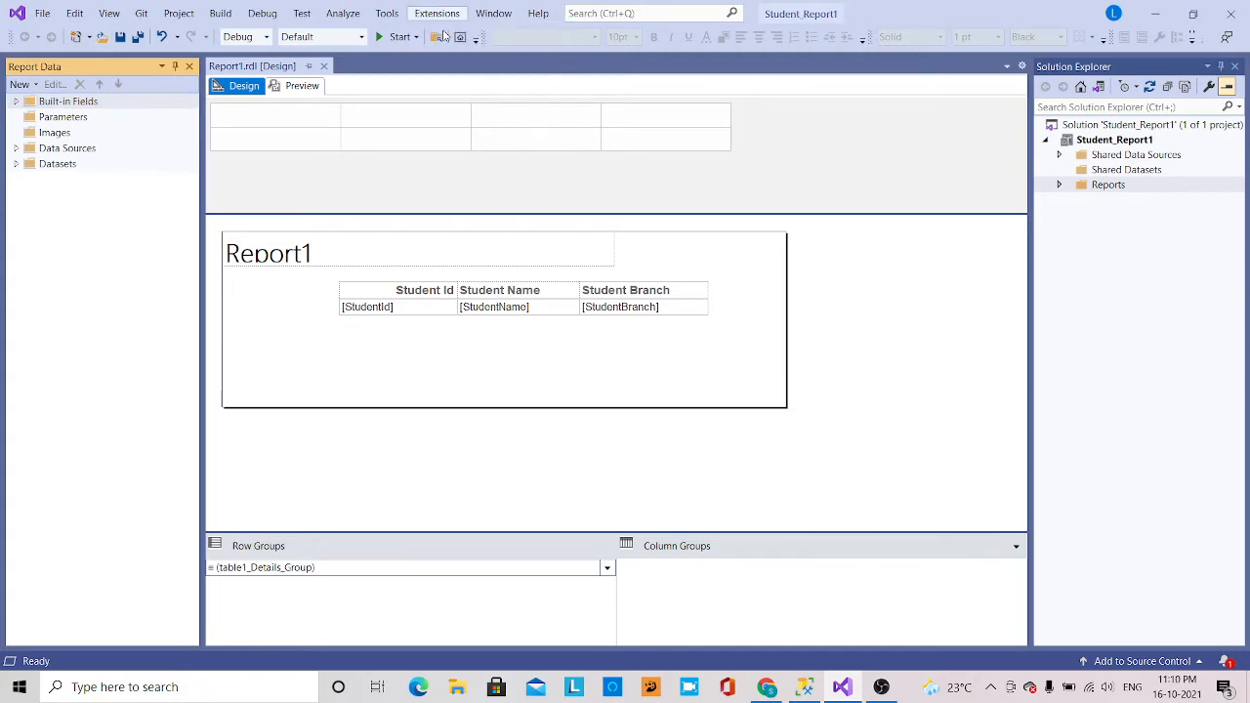
Check in Manage Extensions that Microsoft Reporting Services Projects is installed, then close it
click(436, 13)
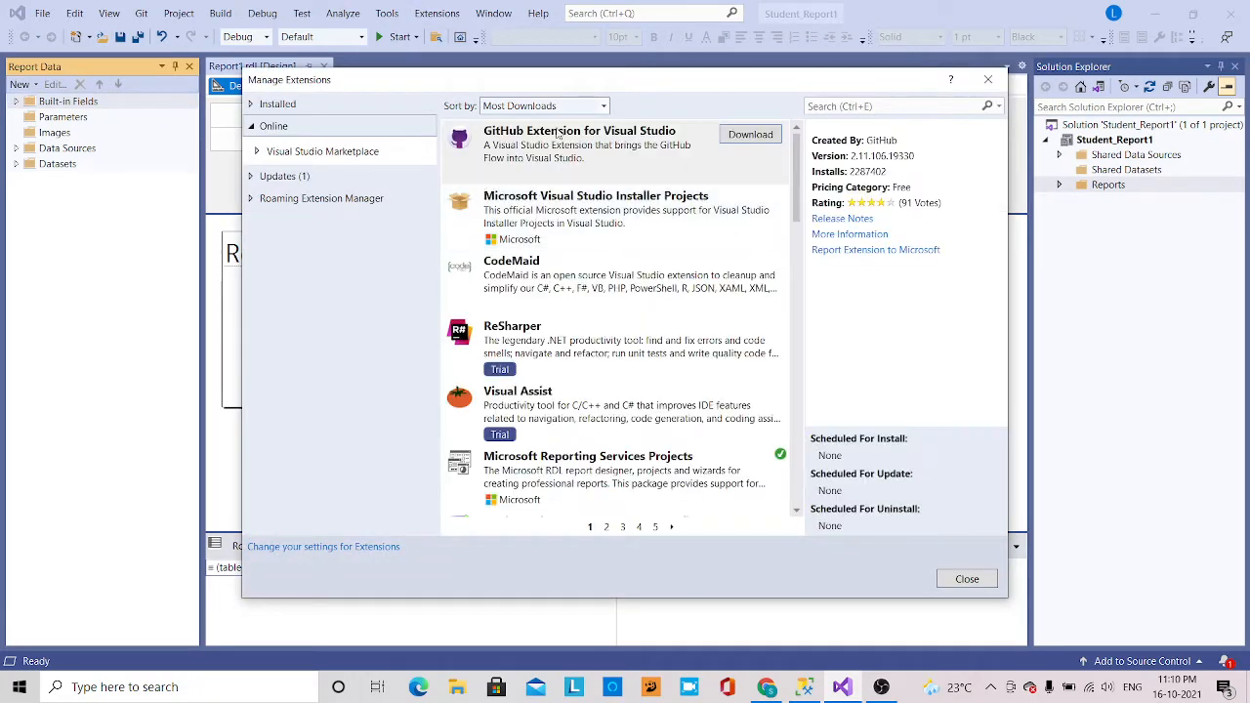
mouse_move(503, 445)
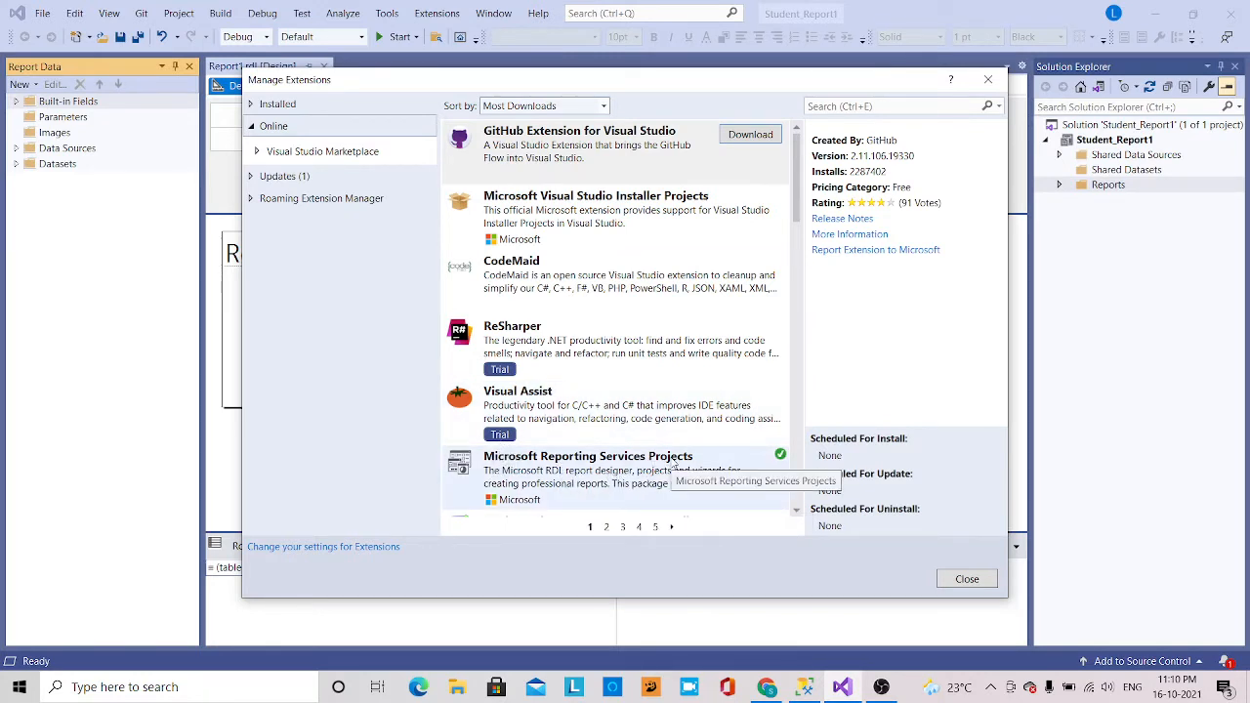
mouse_move(904, 147)
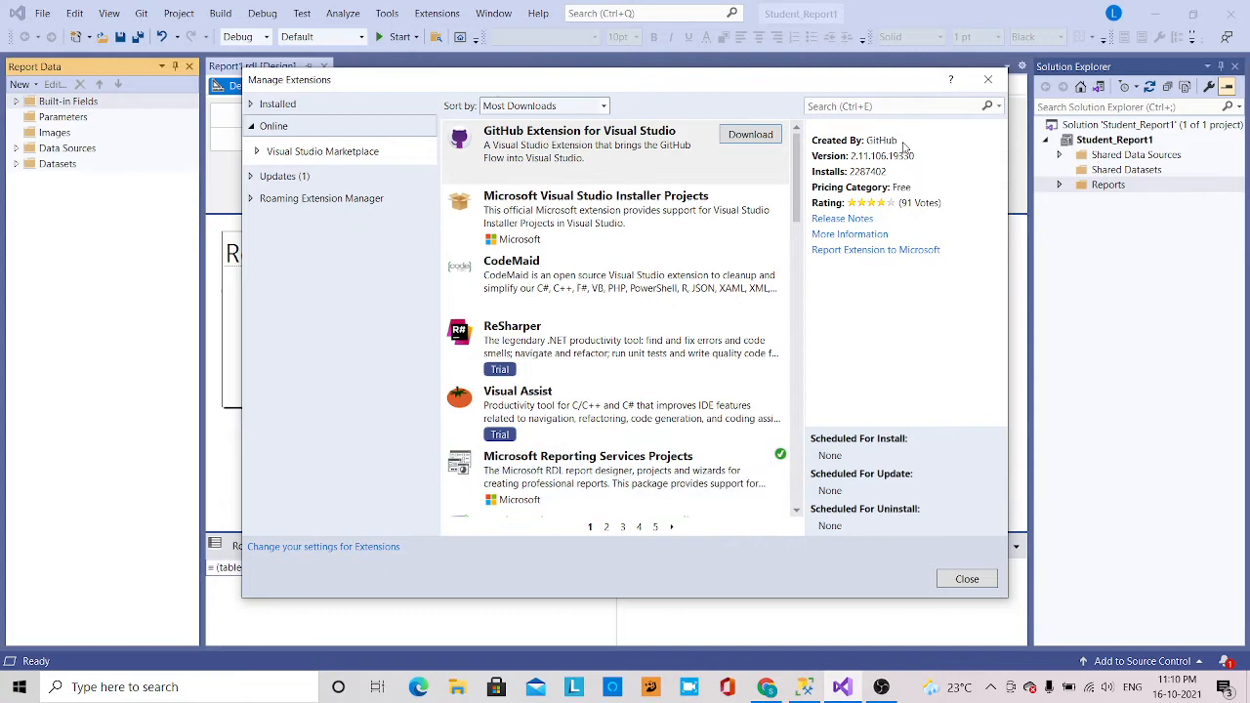
click(965, 579)
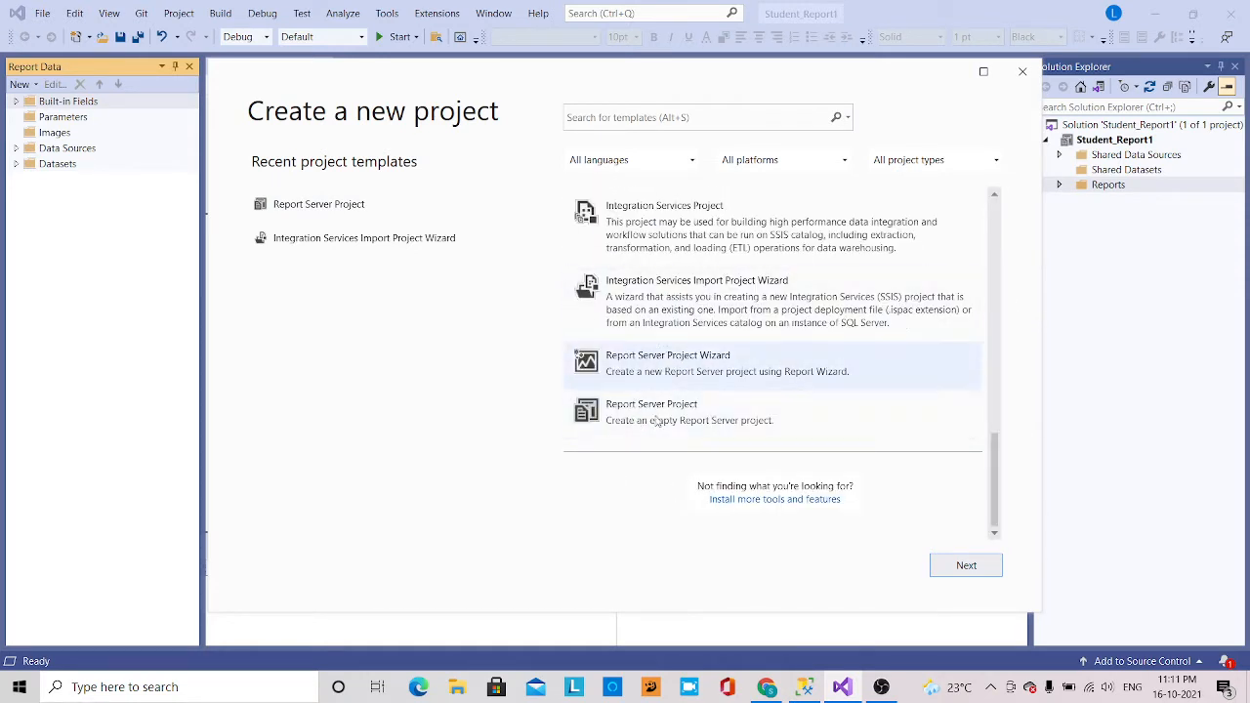
Choose the empty Report Server Project template and continue to project configuration
click(683, 411)
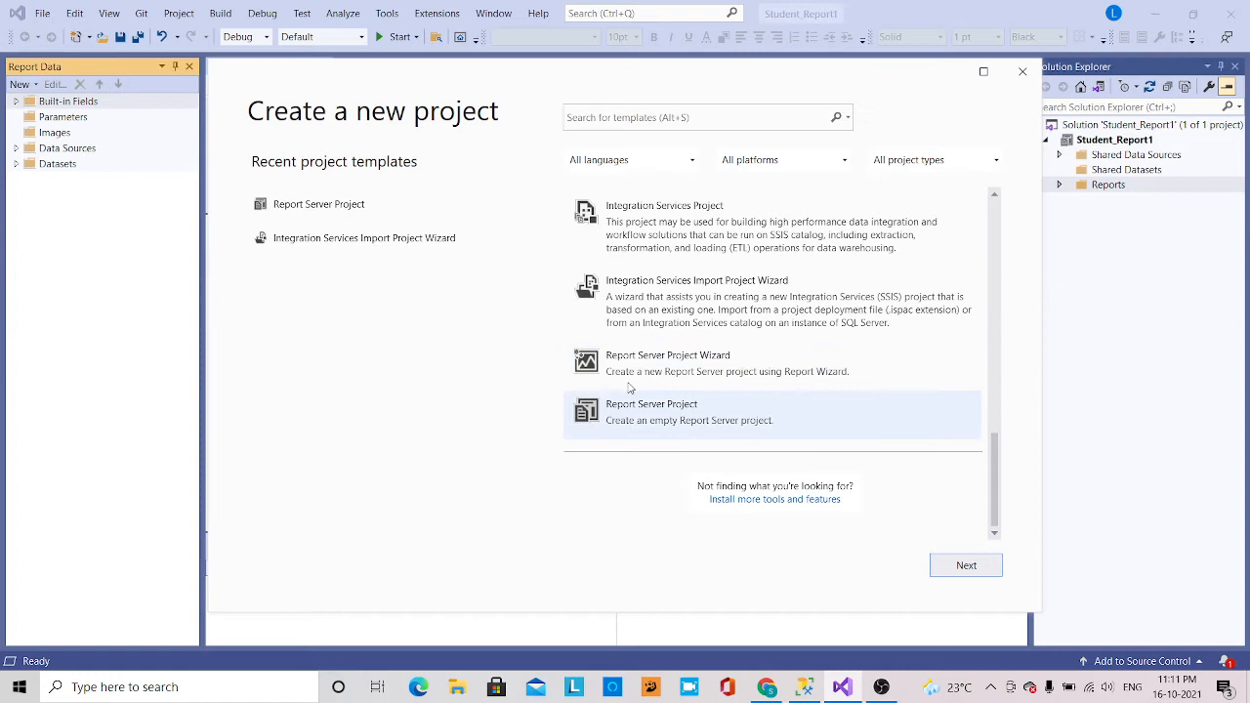
mouse_move(669, 364)
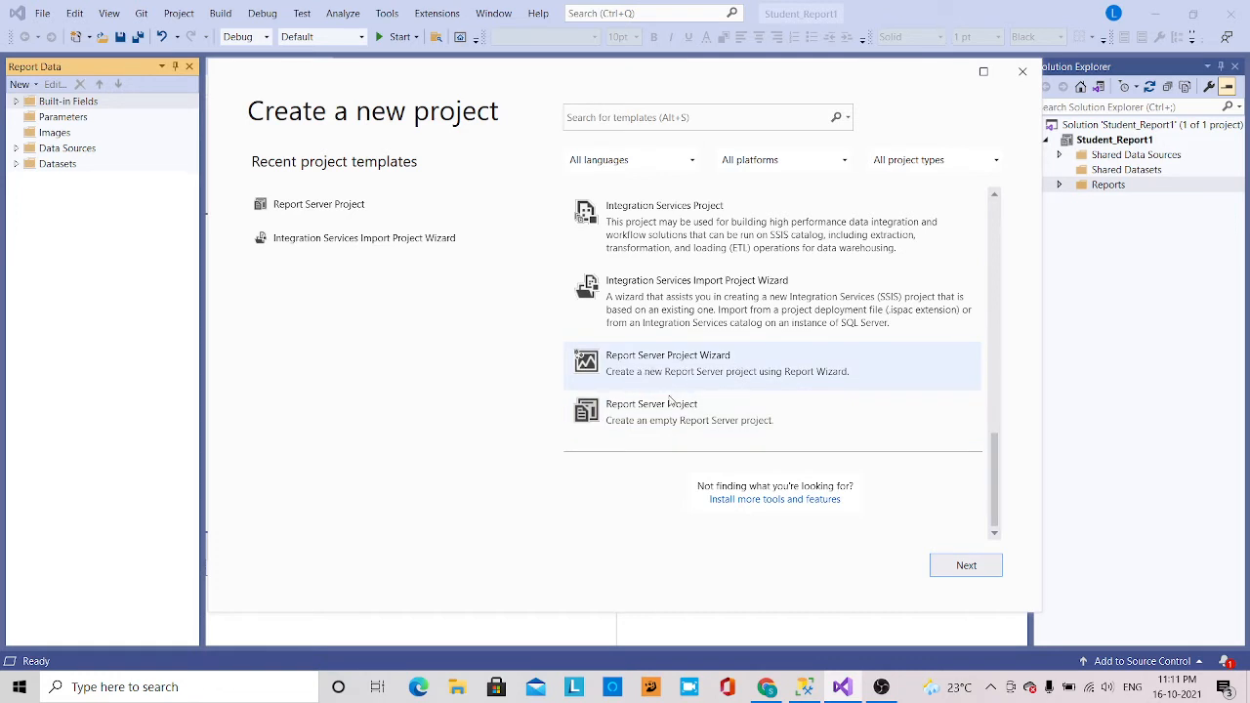
mouse_move(688, 412)
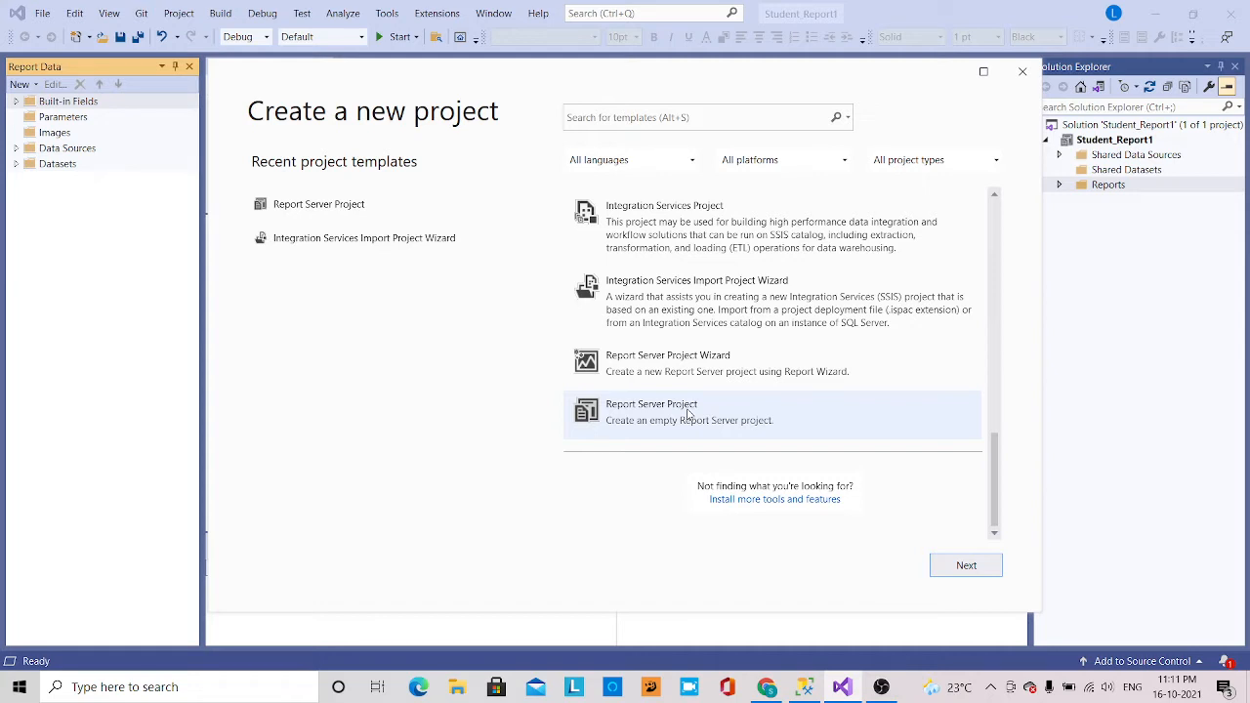
click(688, 411)
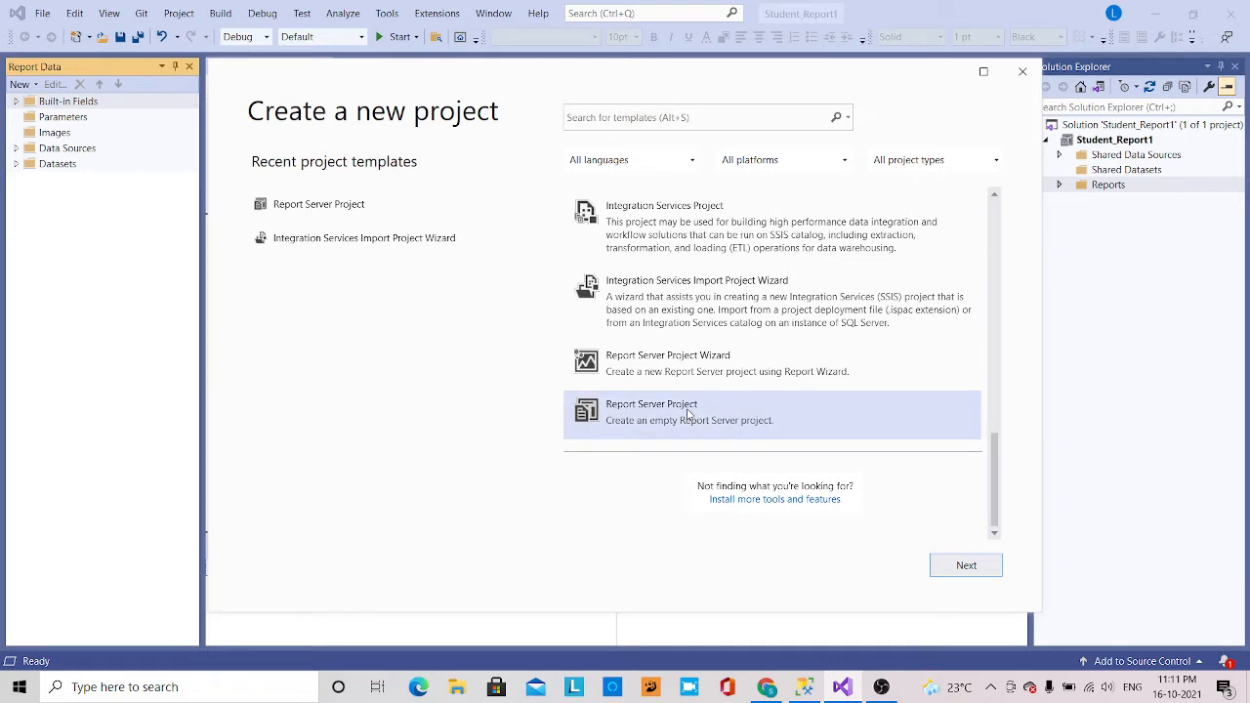
click(965, 565)
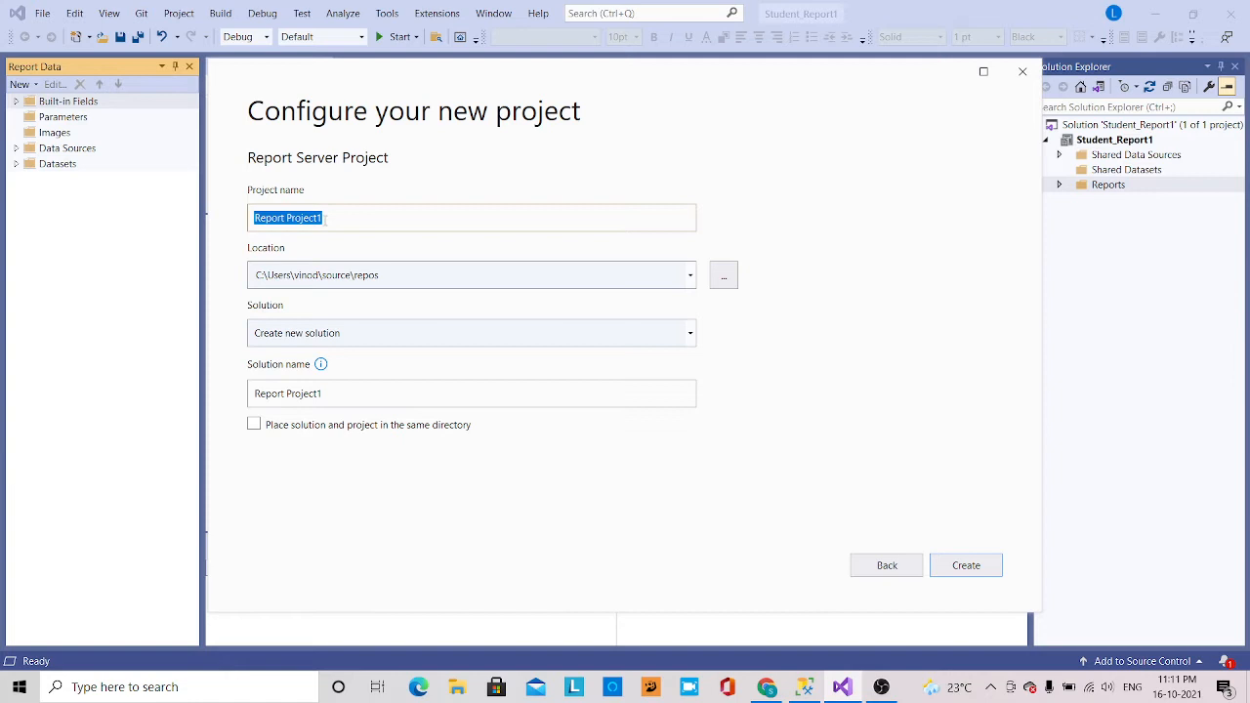
Name the project Report_student and create it
click(340, 218)
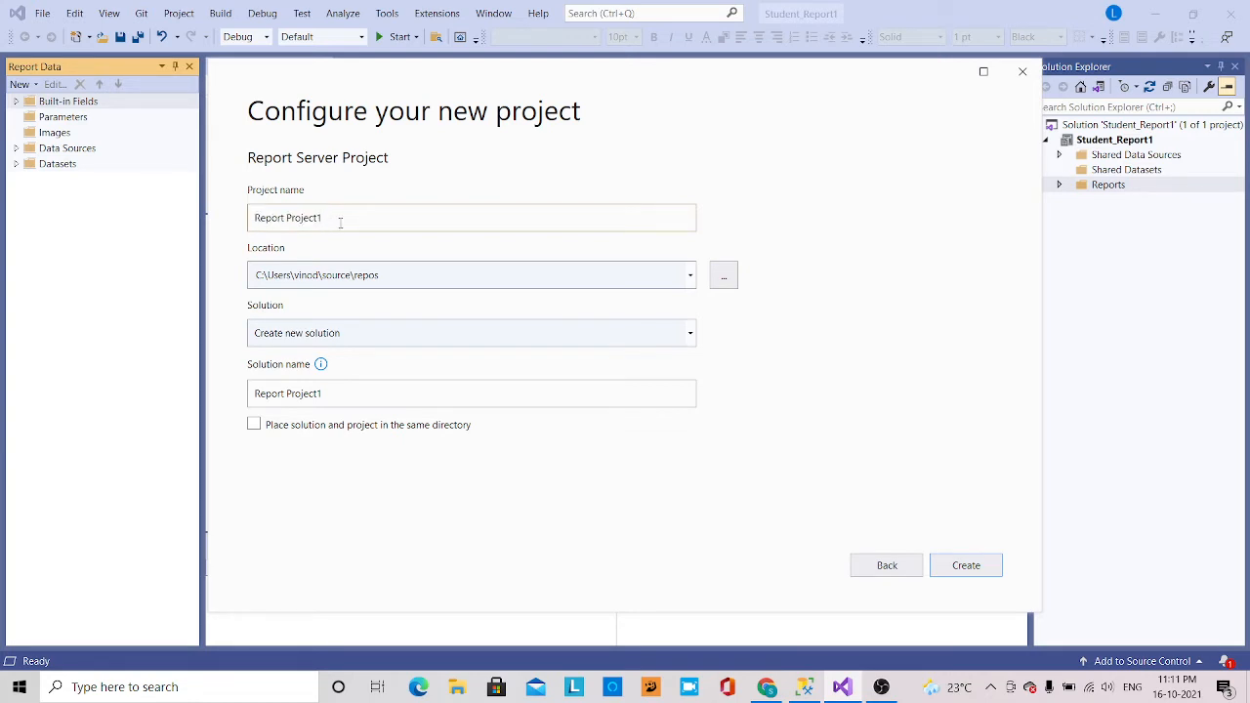
key(Backspace)
text(_studen)
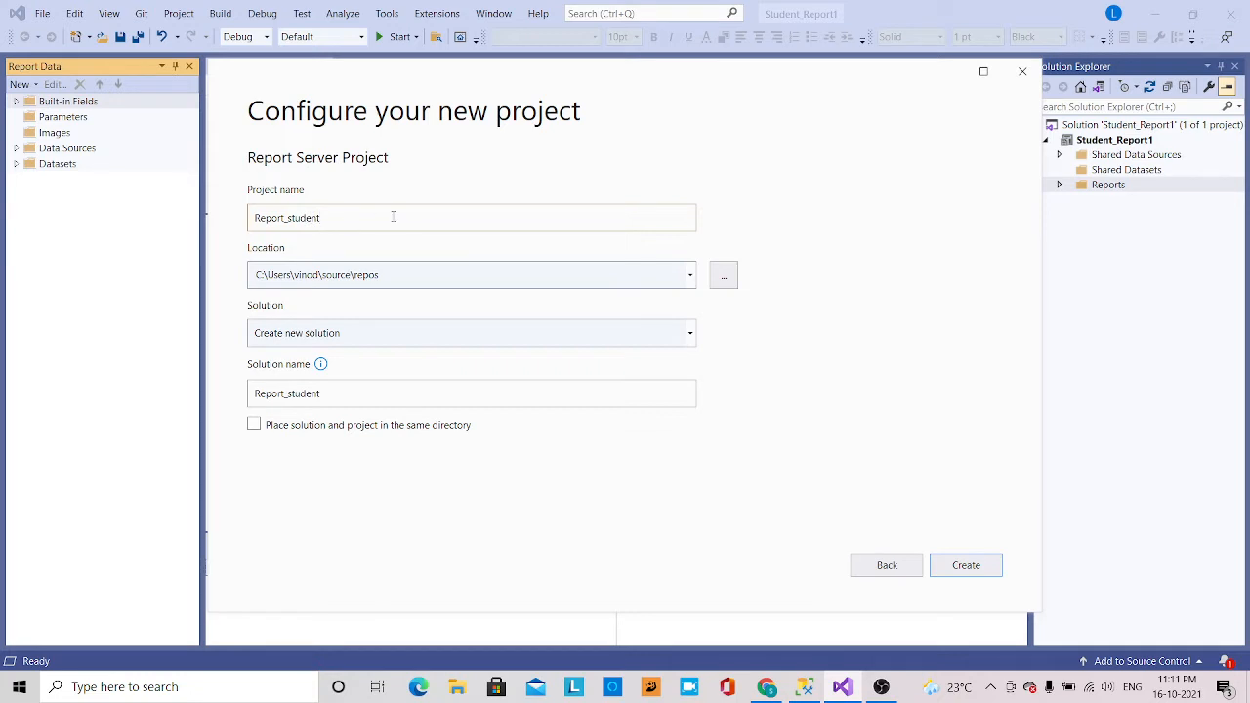
mouse_move(506, 493)
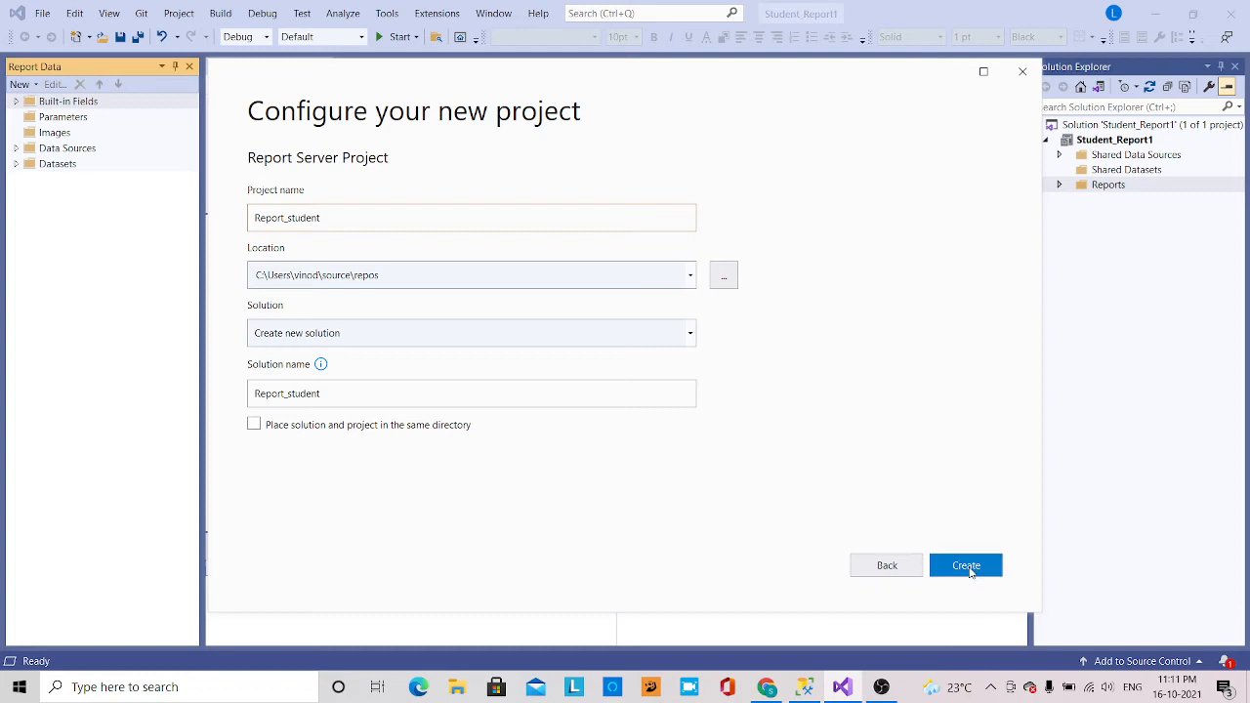
click(964, 565)
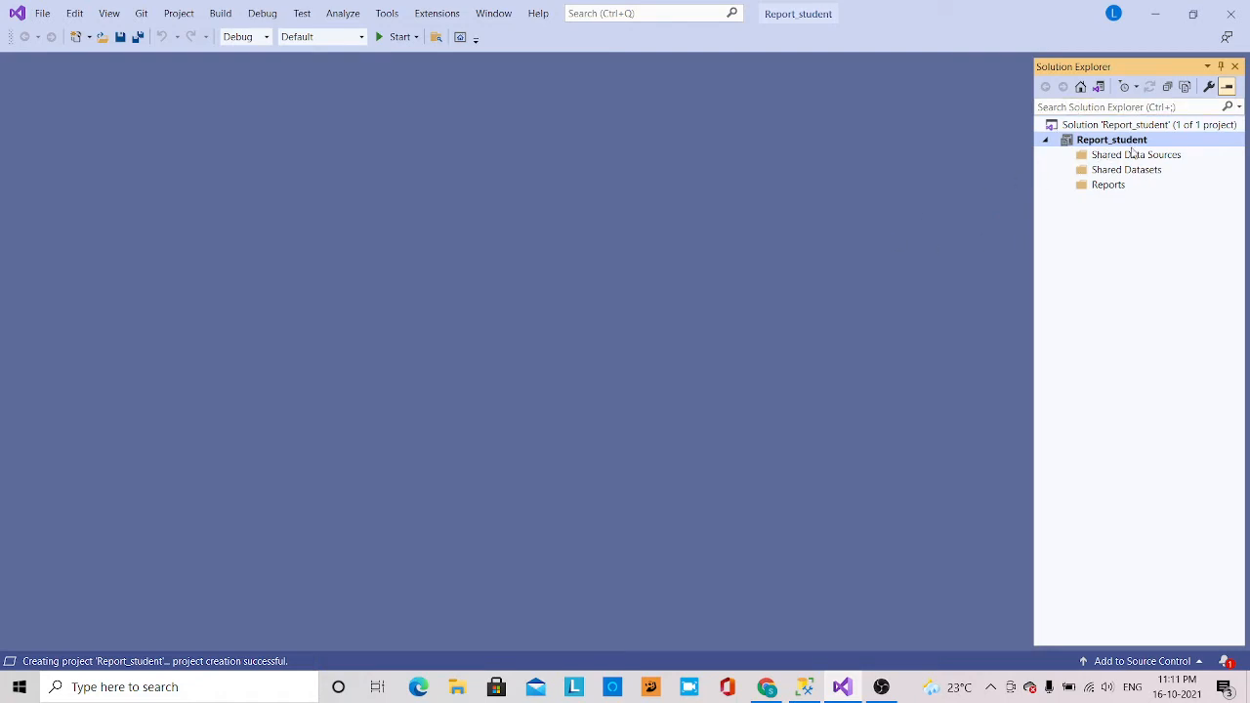
mouse_move(1114, 157)
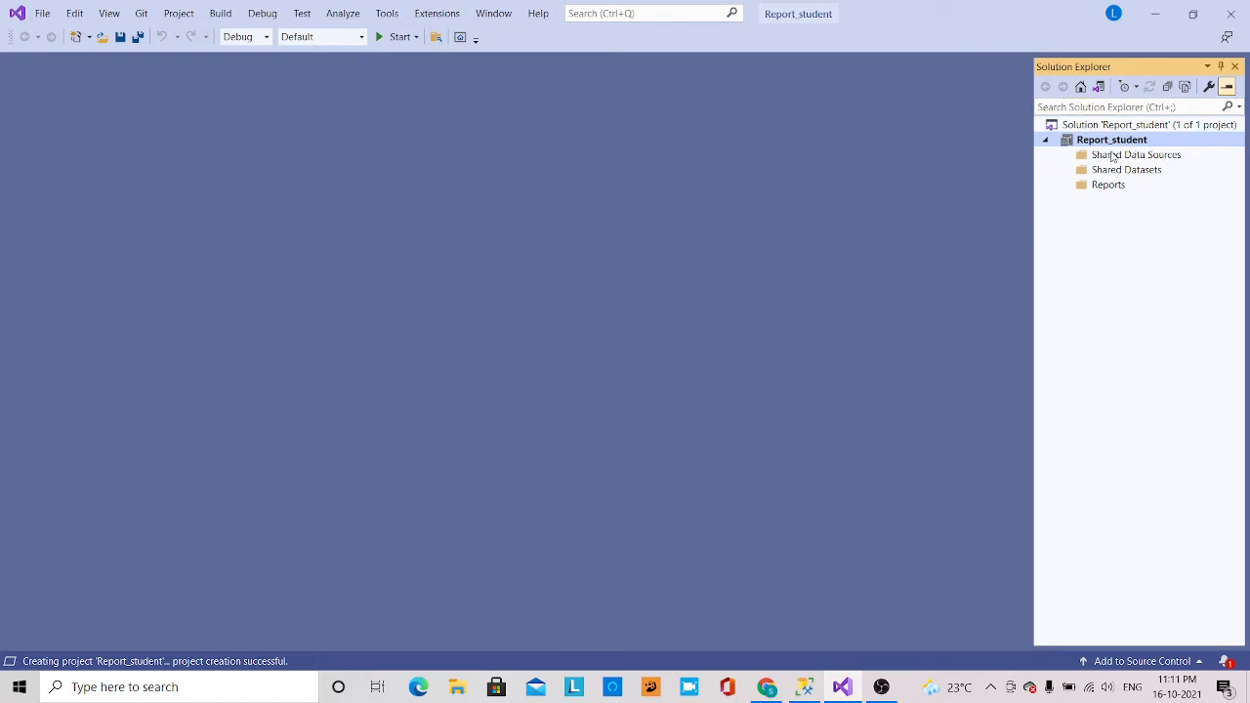
mouse_move(1153, 169)
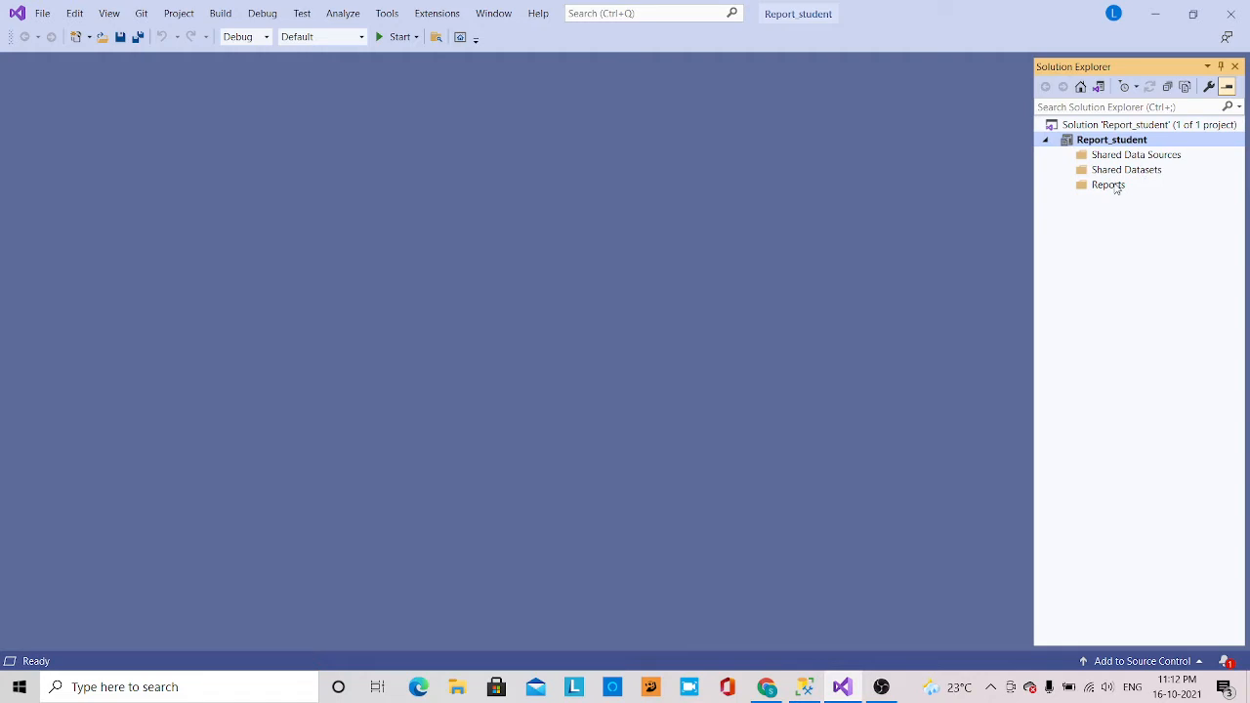
mouse_move(1117, 169)
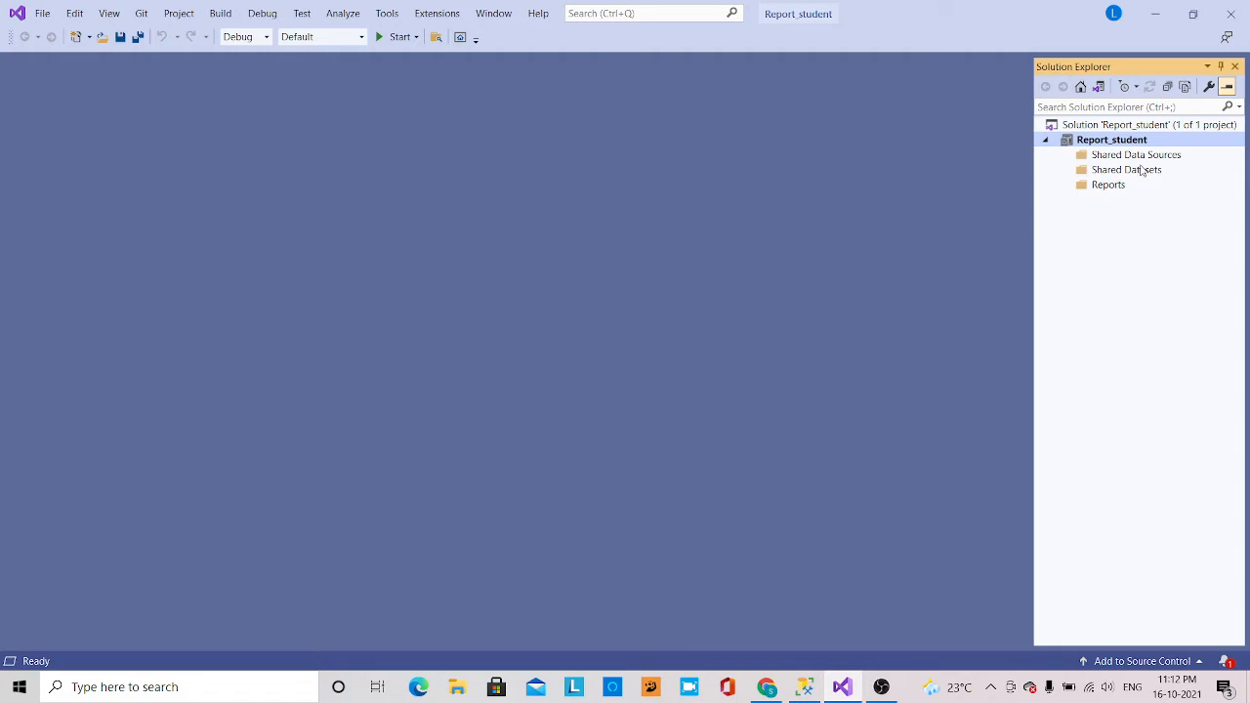
Add a new shared data source of type Microsoft SQL Server and bring up its Connection Properties
right_click(1136, 154)
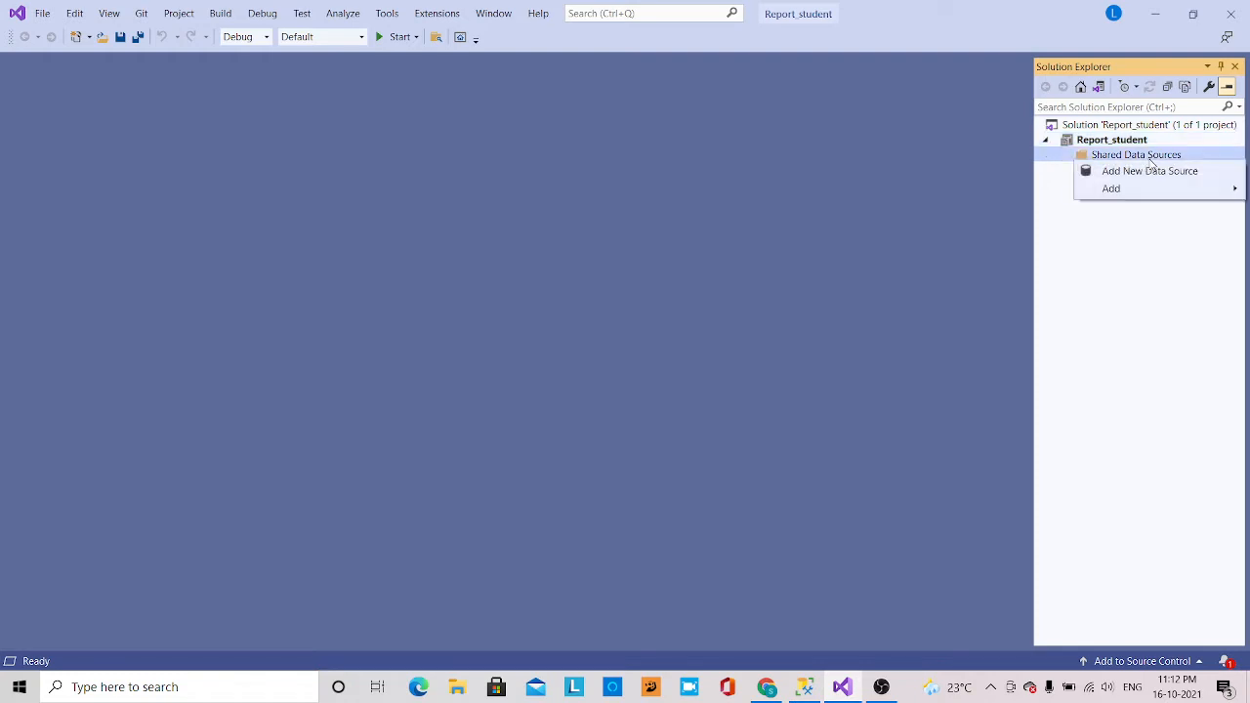
click(1149, 170)
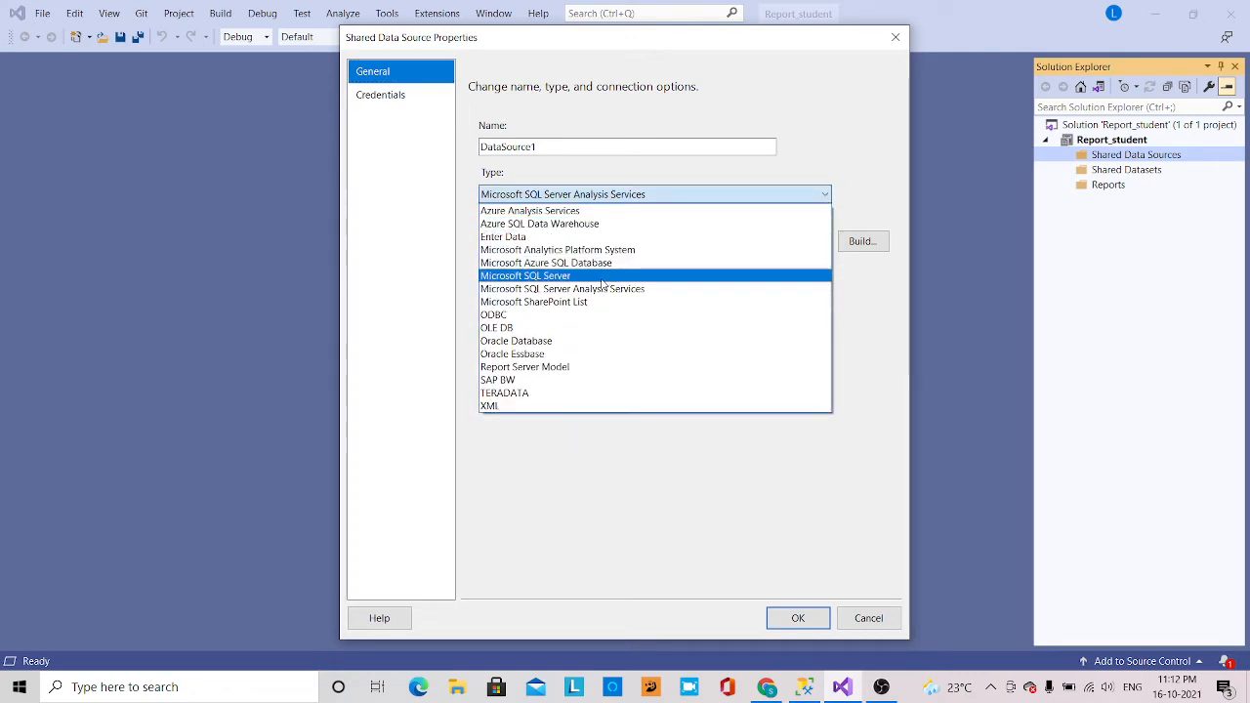
click(524, 276)
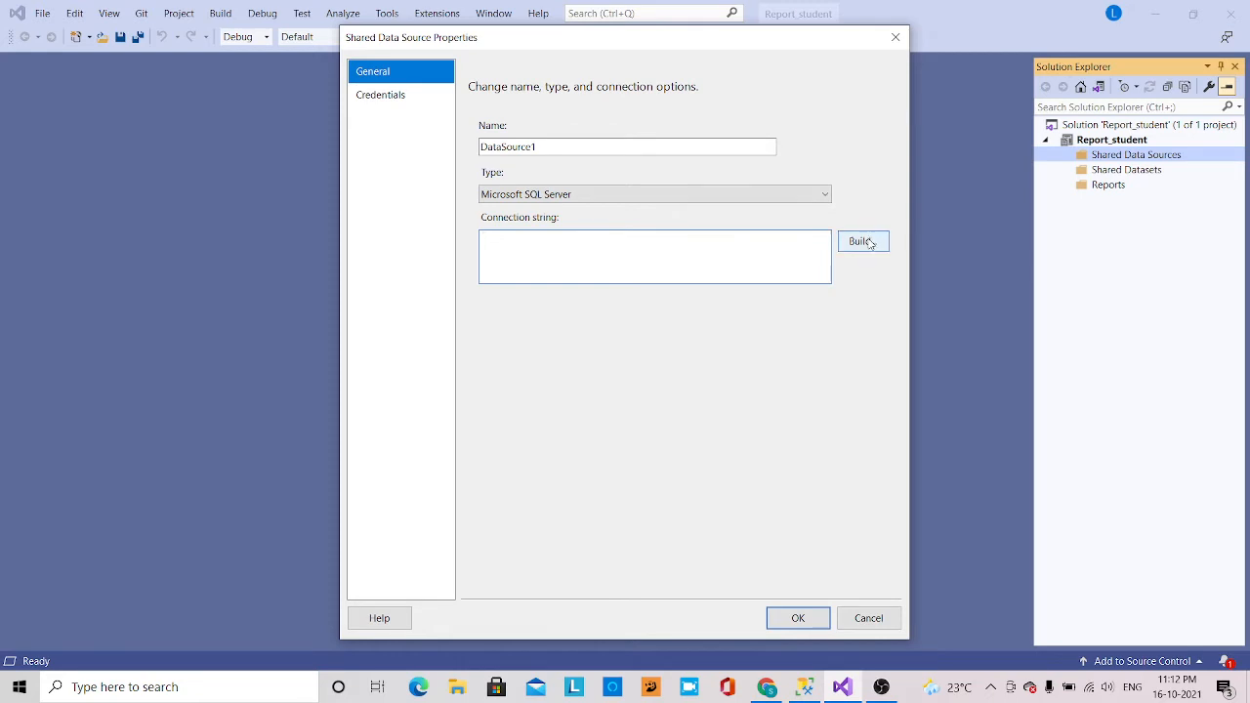
click(862, 241)
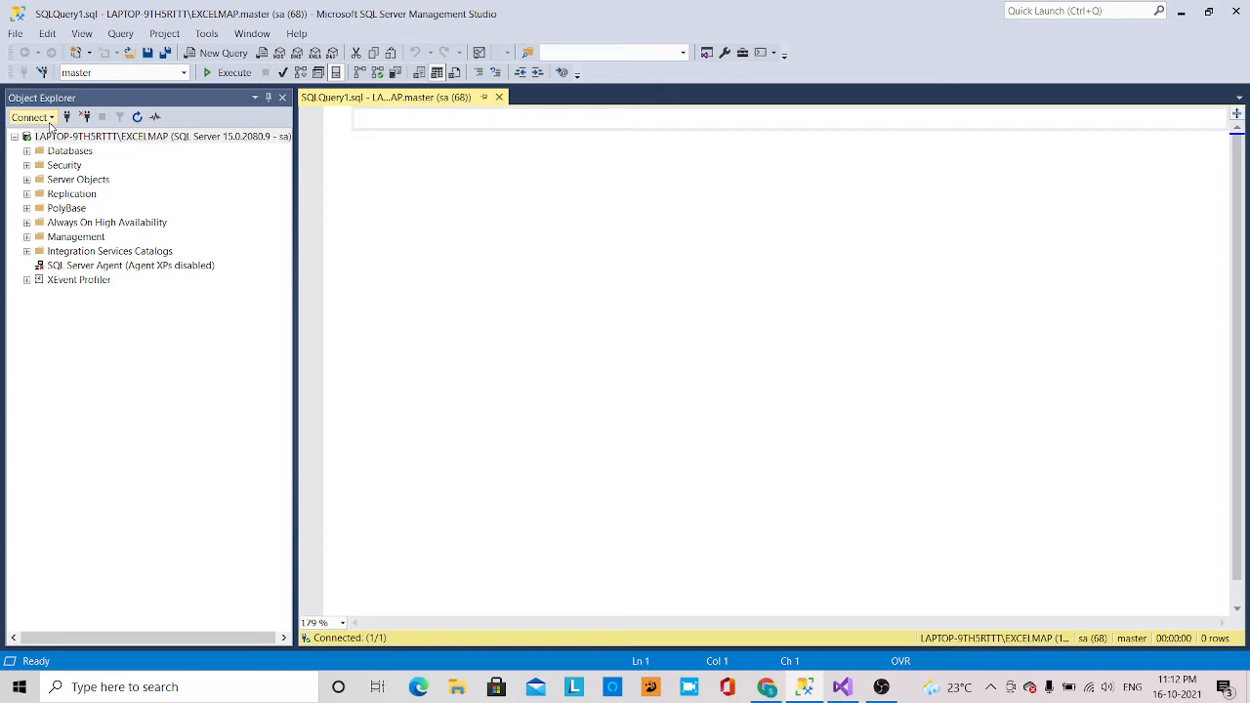
click(29, 117)
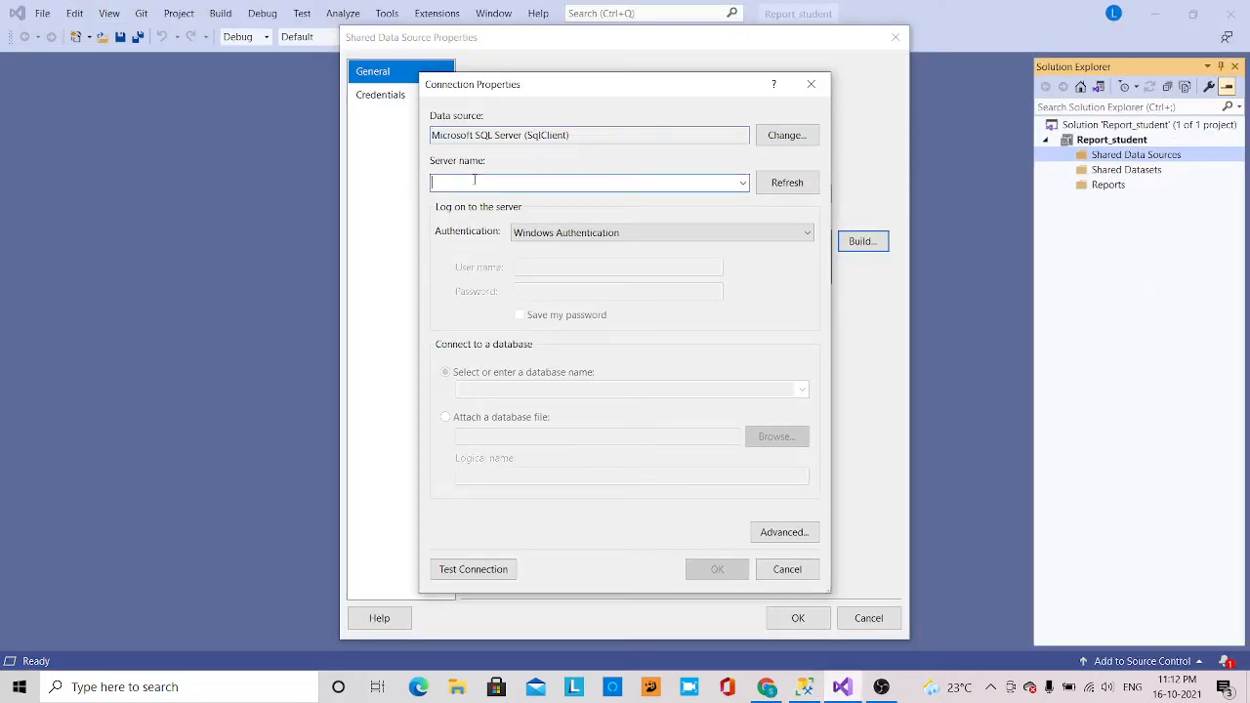
Connect to server LAPTOP-9TH5RTTT\EXCELMAP with SQL Server authentication as user sa, saving the password
text(LAPTOP-9TH5RTTT\EXCELMAP)
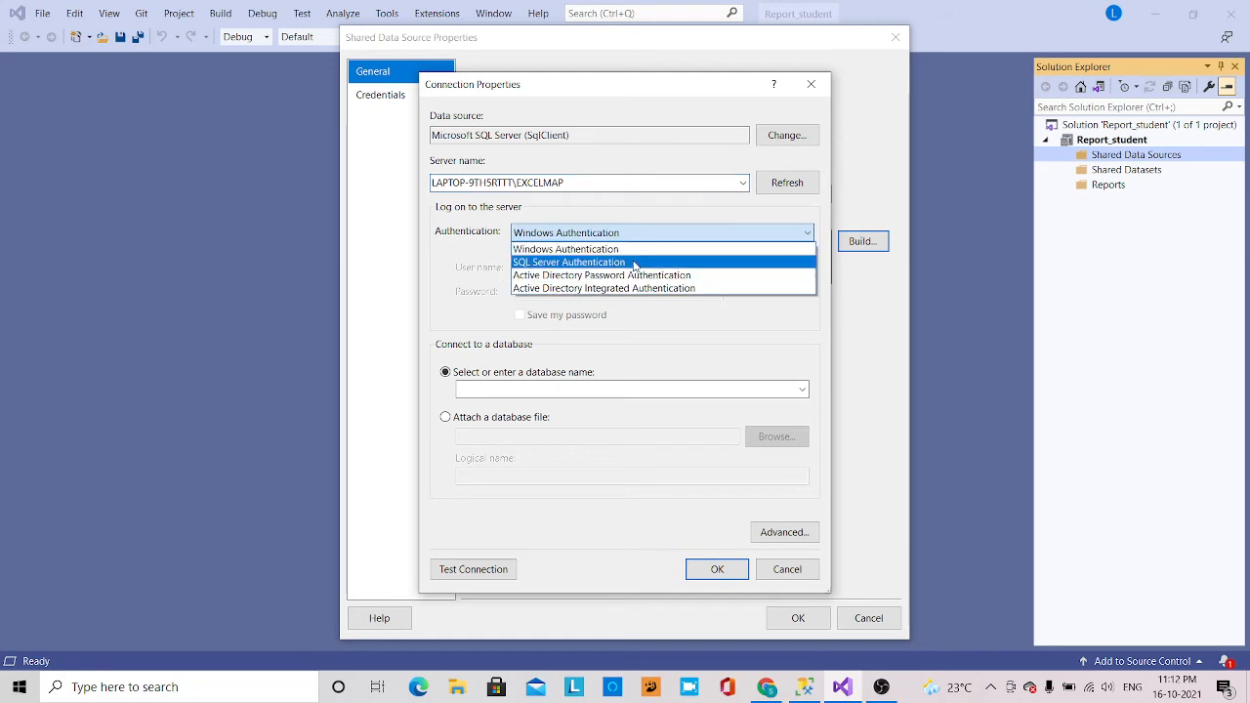
click(568, 262)
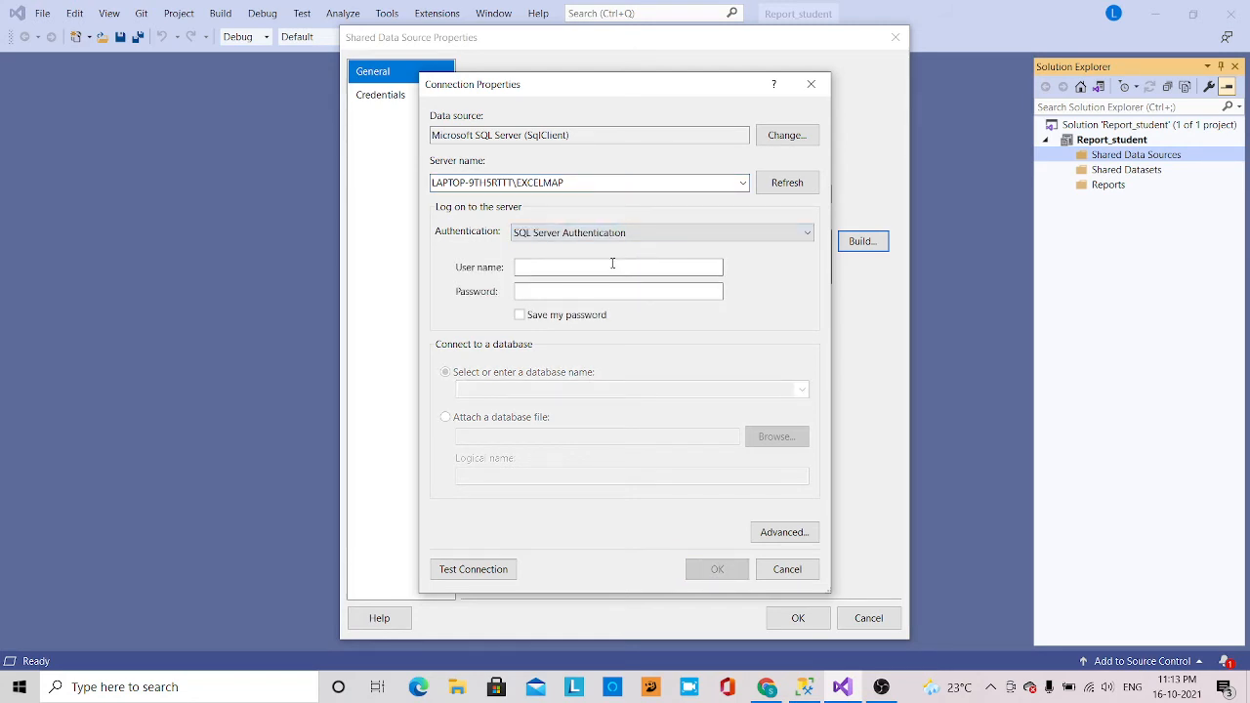
text(sa)
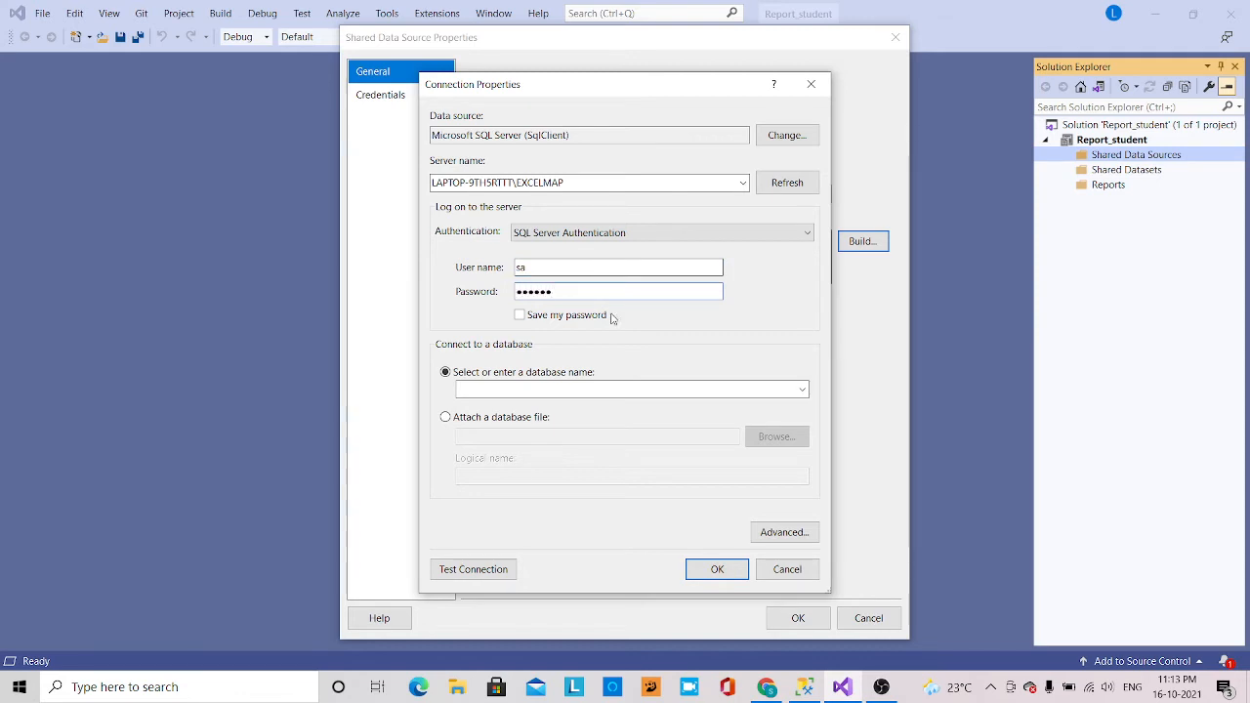
click(801, 388)
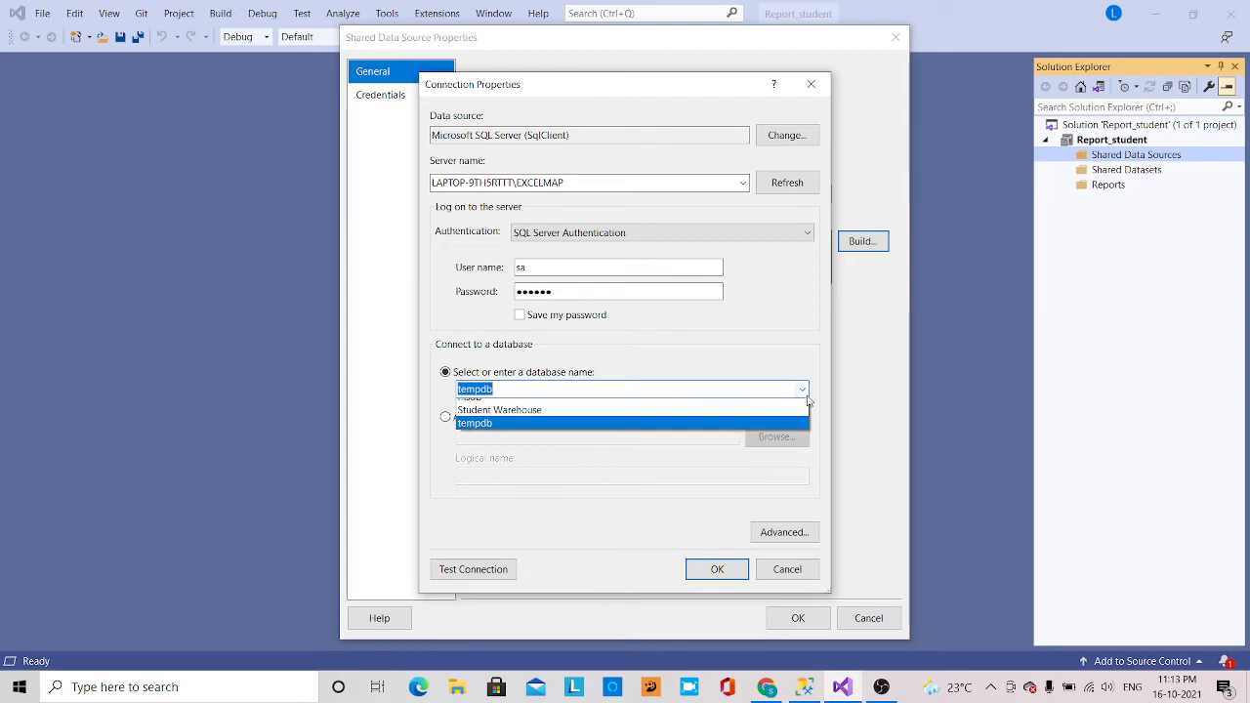
Select the Student Warehouse database and confirm the connection test succeeds
click(498, 409)
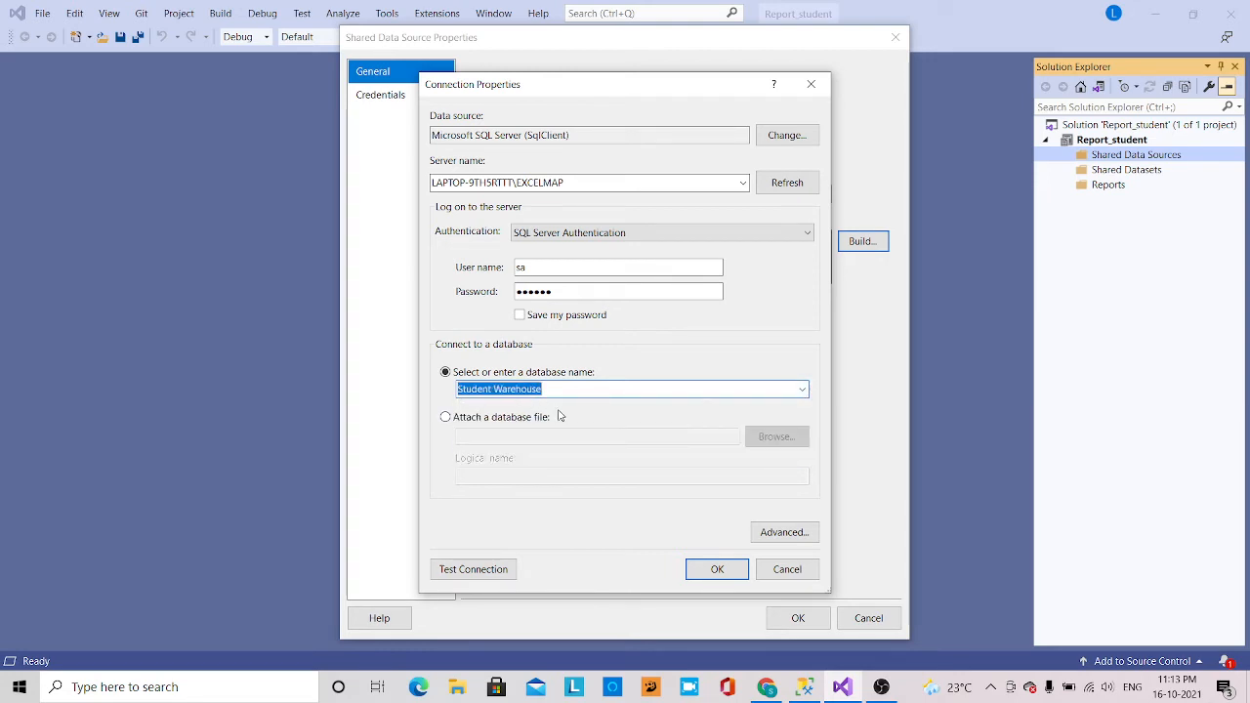
click(473, 569)
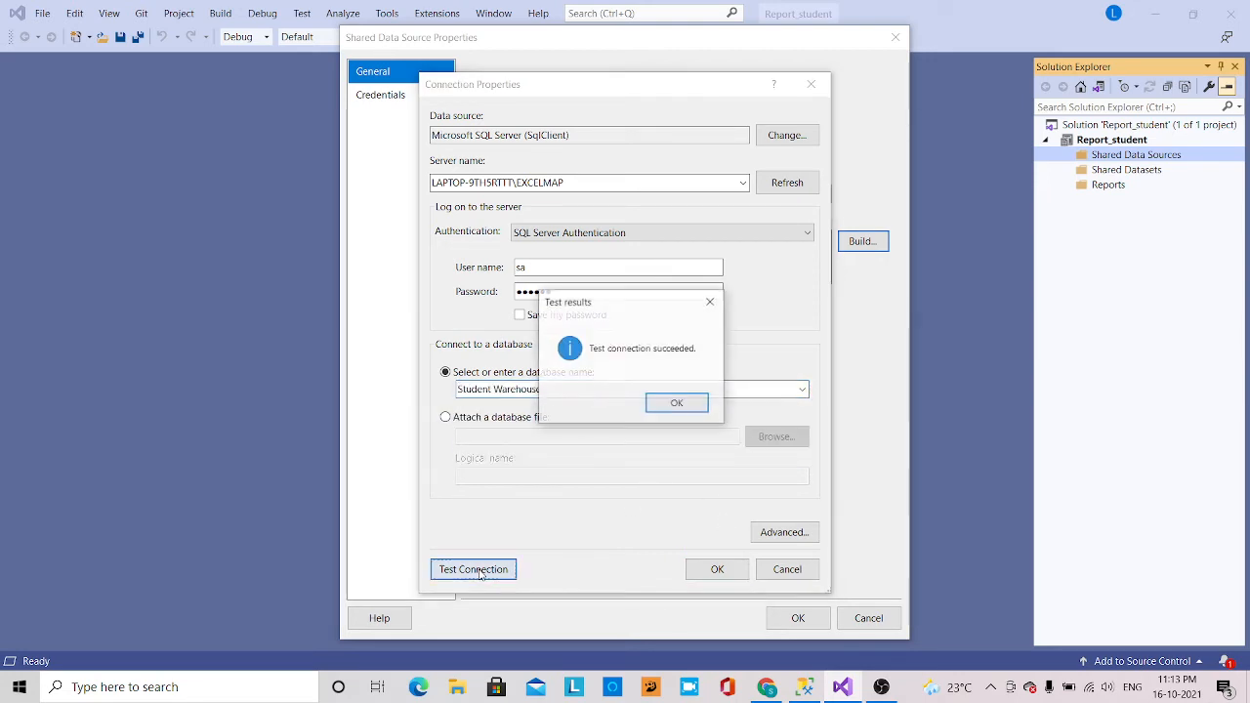
click(676, 402)
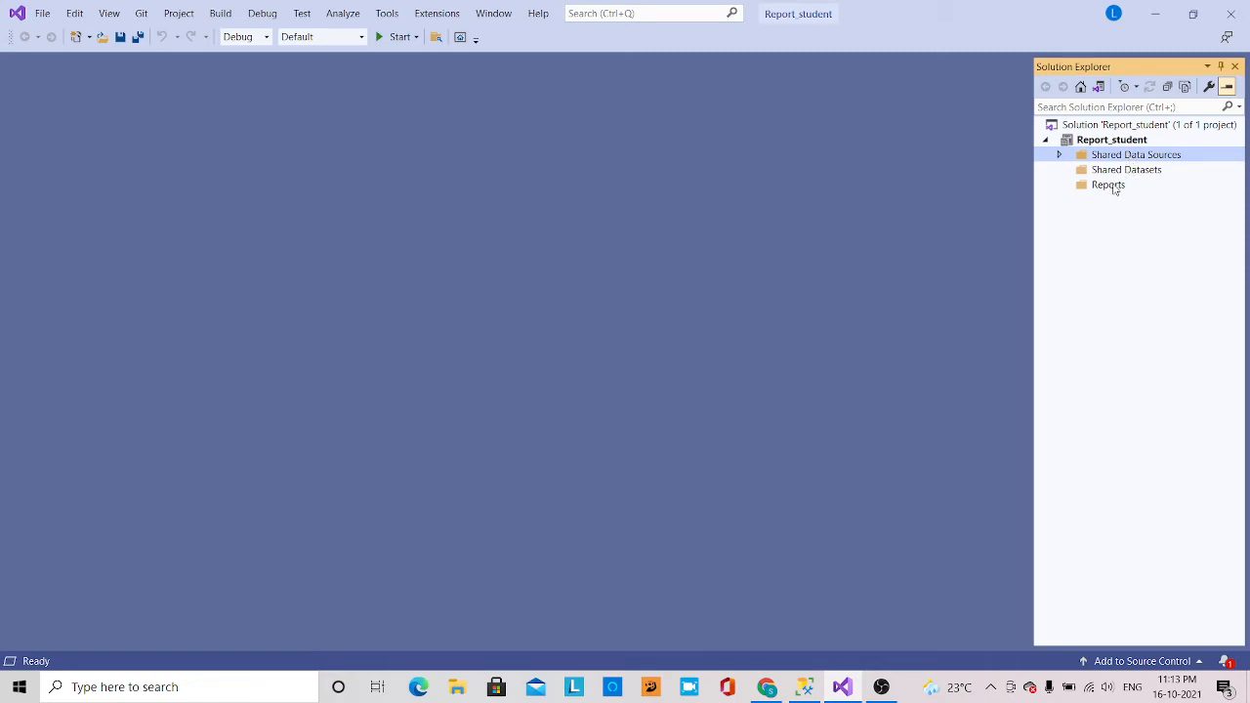
Add a new report under Reports using the shared data source DataSource1
right_click(1107, 185)
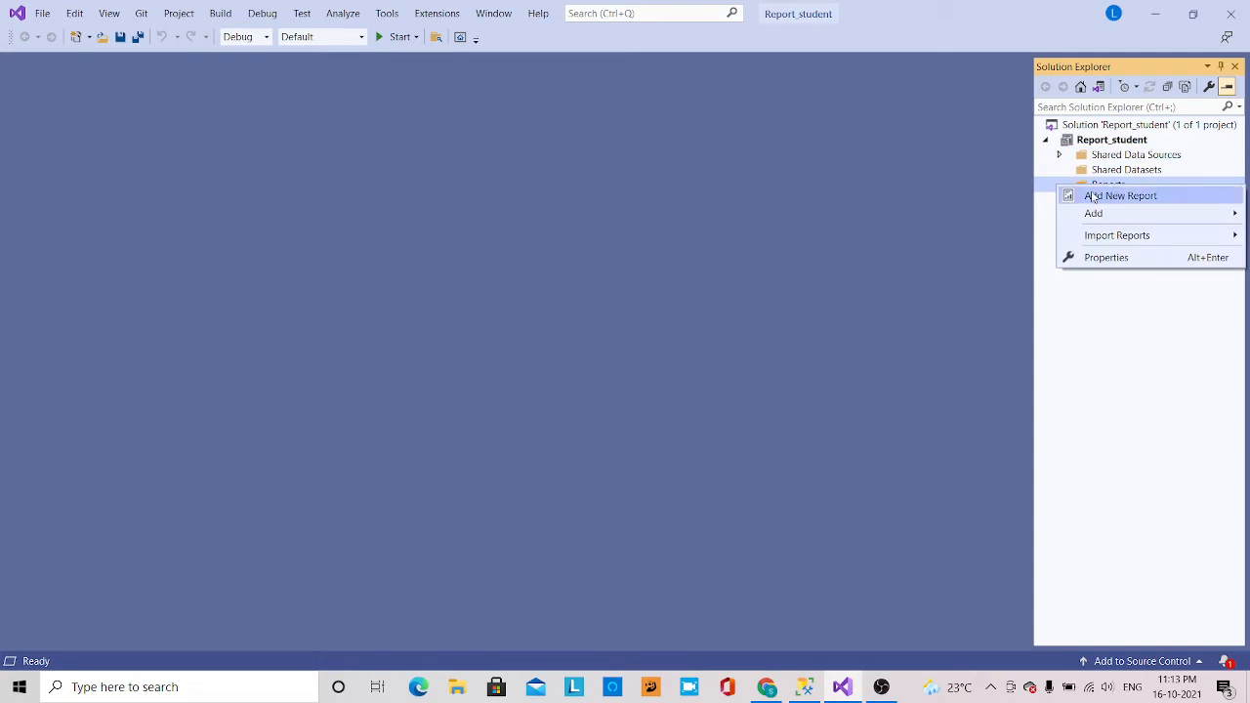
mouse_move(1094, 198)
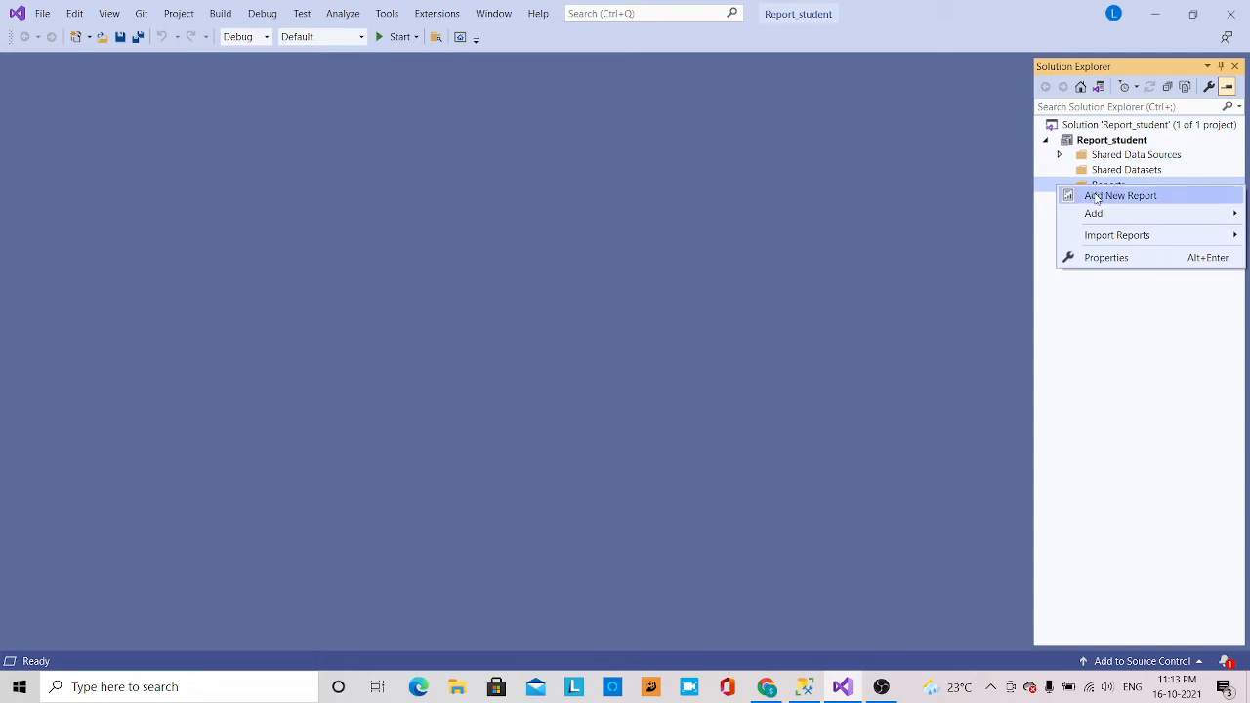
click(1120, 195)
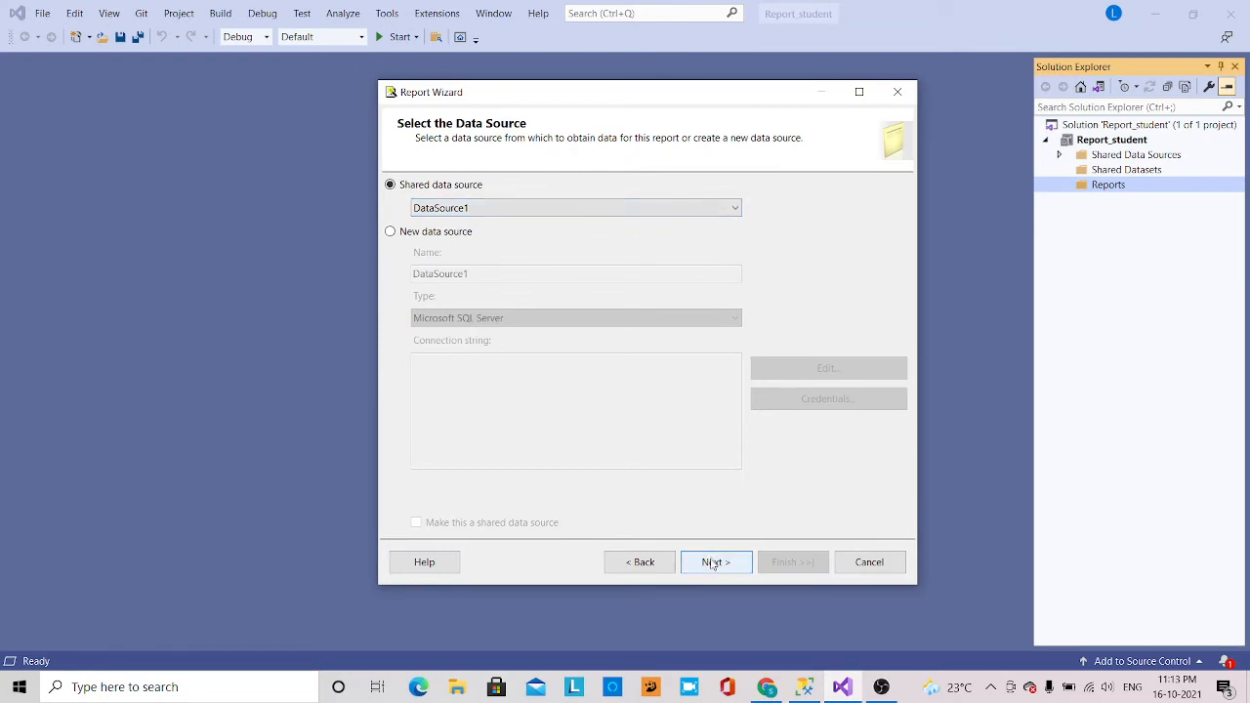
click(716, 562)
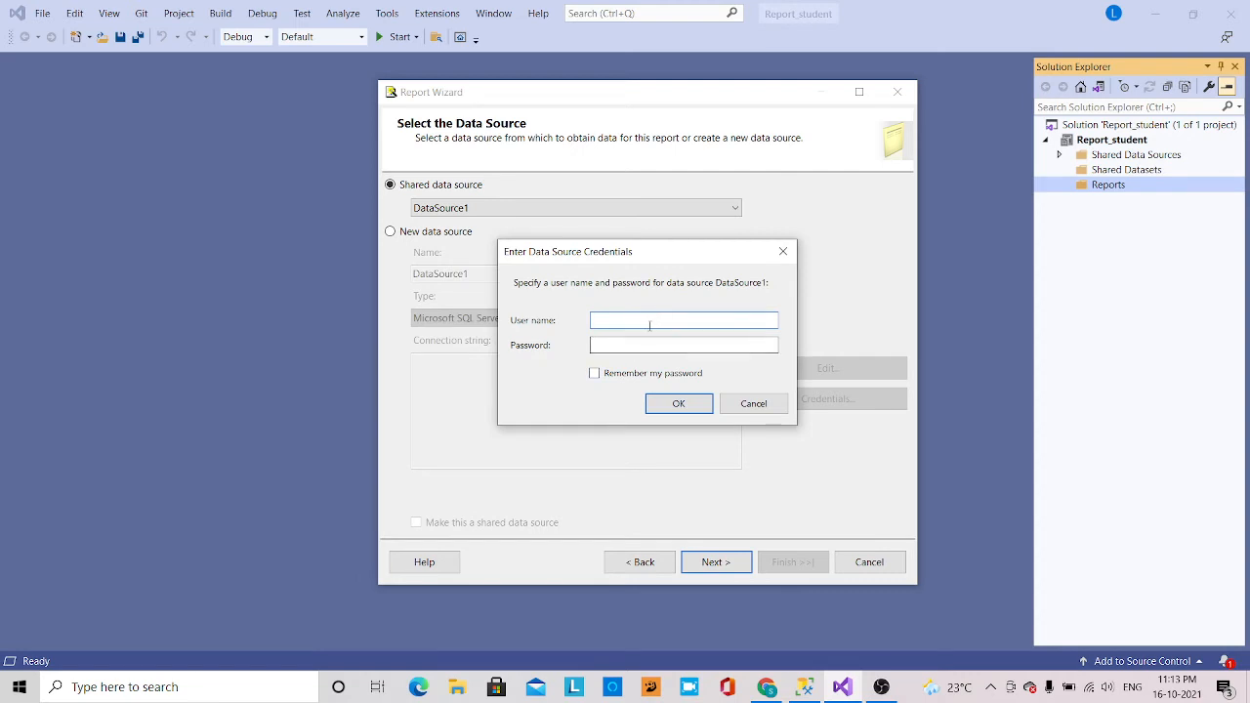
Supply the sa user name and password as the data source credentials
text(sa)
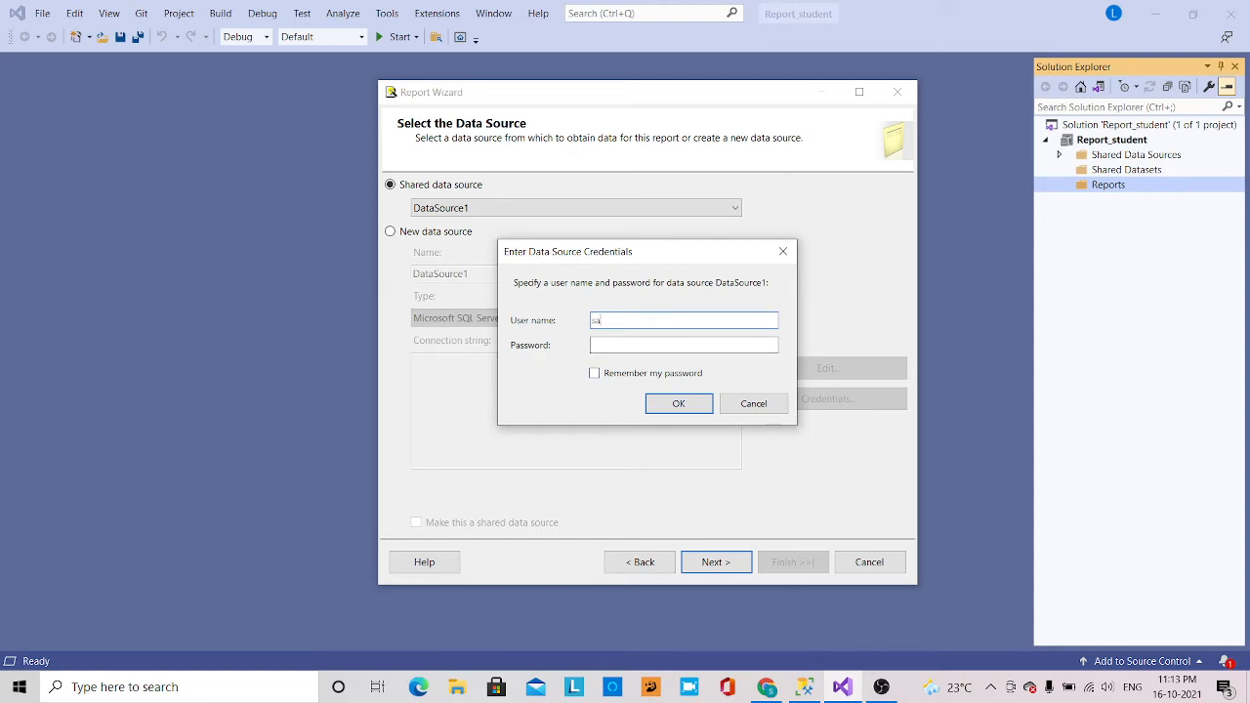
text(••••••)
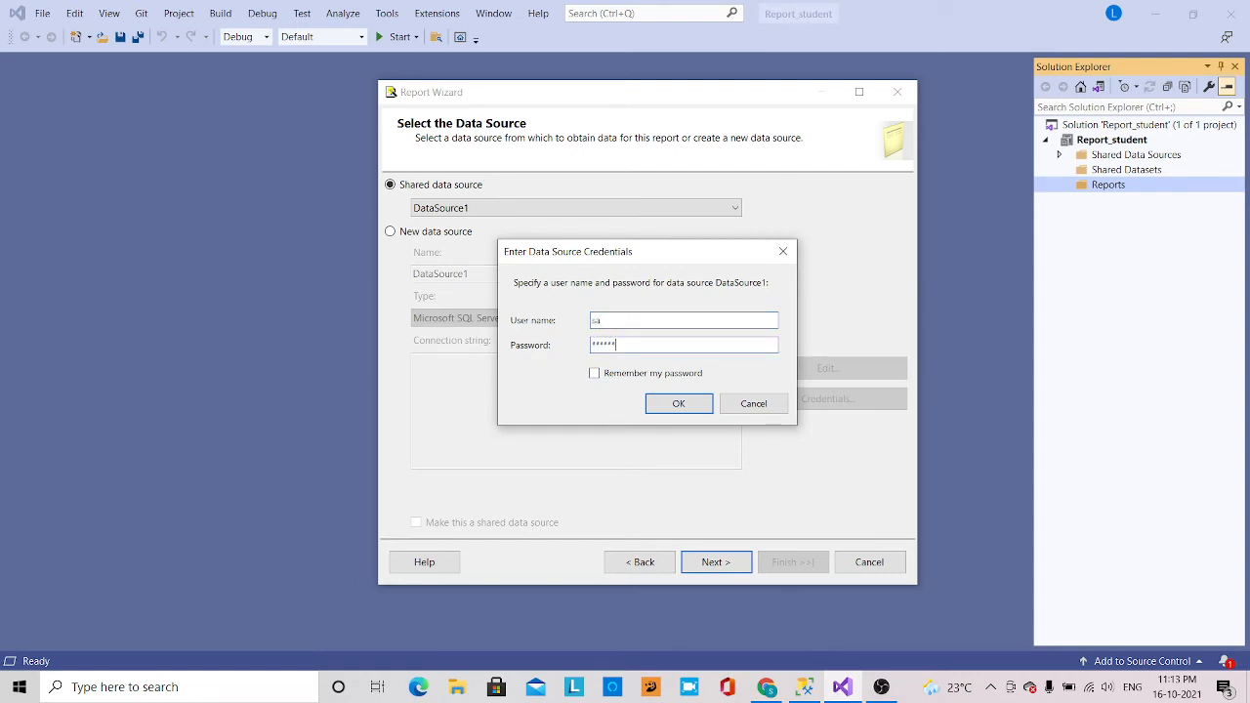
click(677, 404)
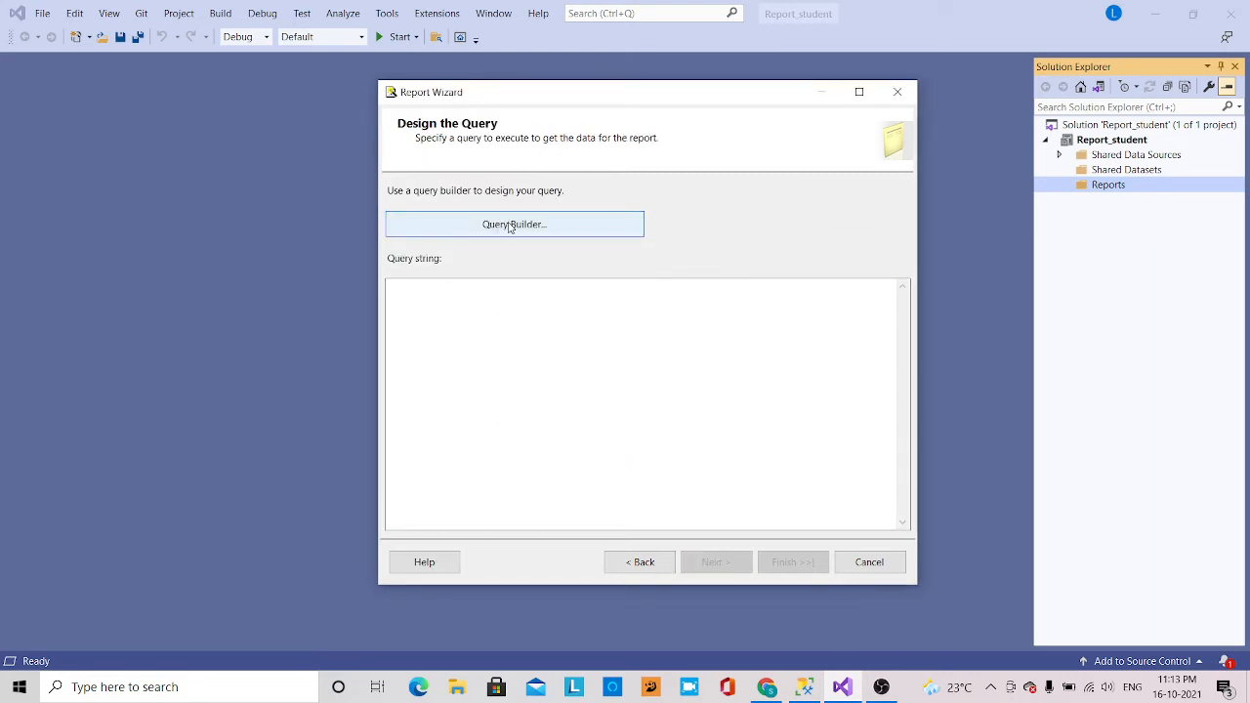
Enter SELECT * FROM studentdetails in Query Builder and accept it as the report query
click(513, 224)
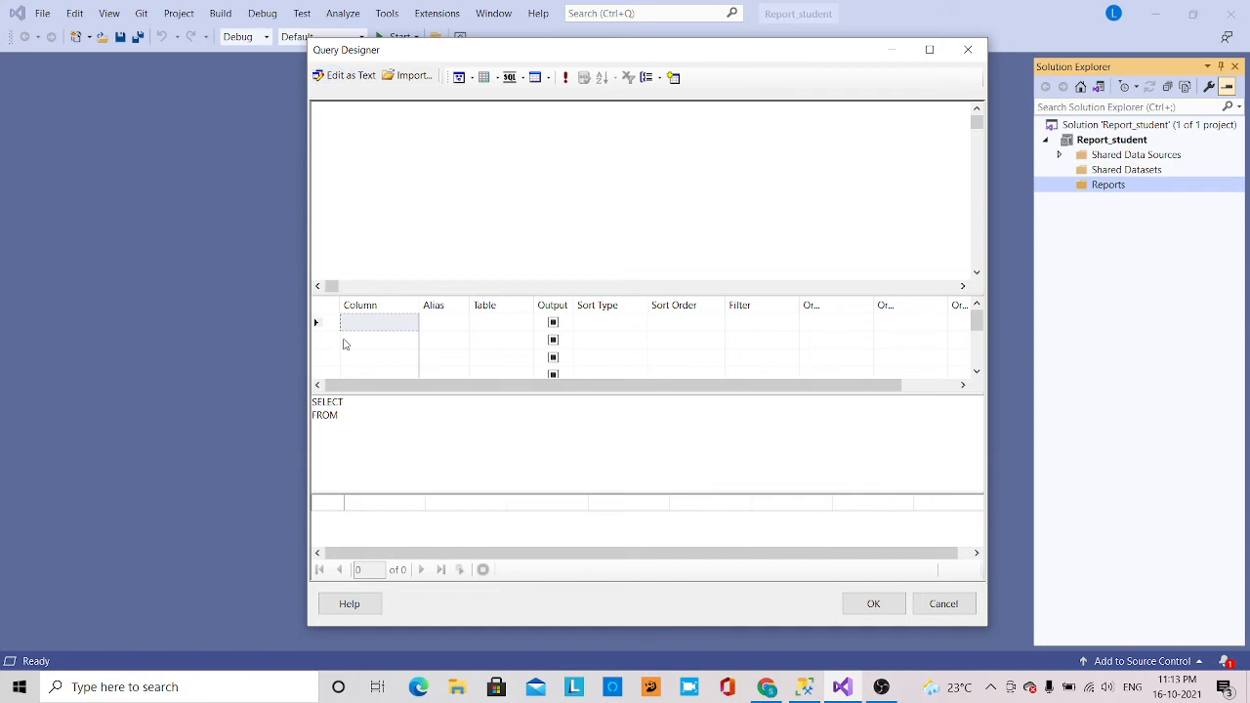
text(*)
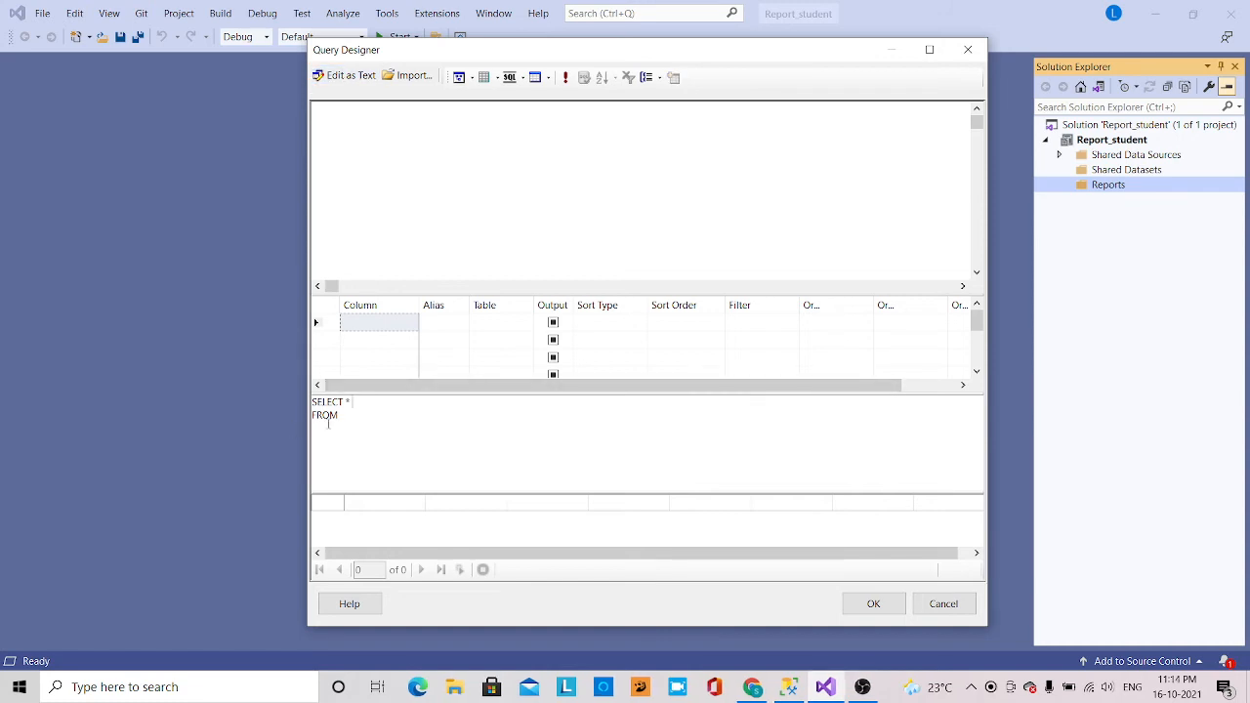
text(stu)
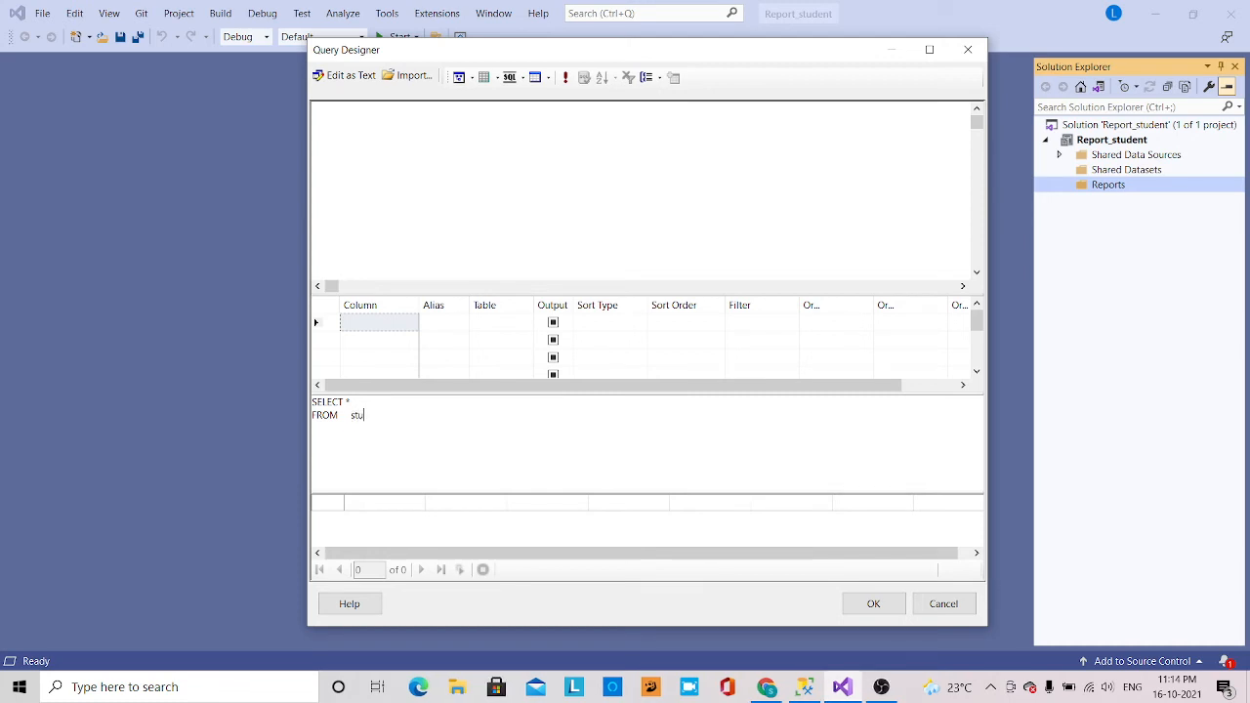
text(dentdetails)
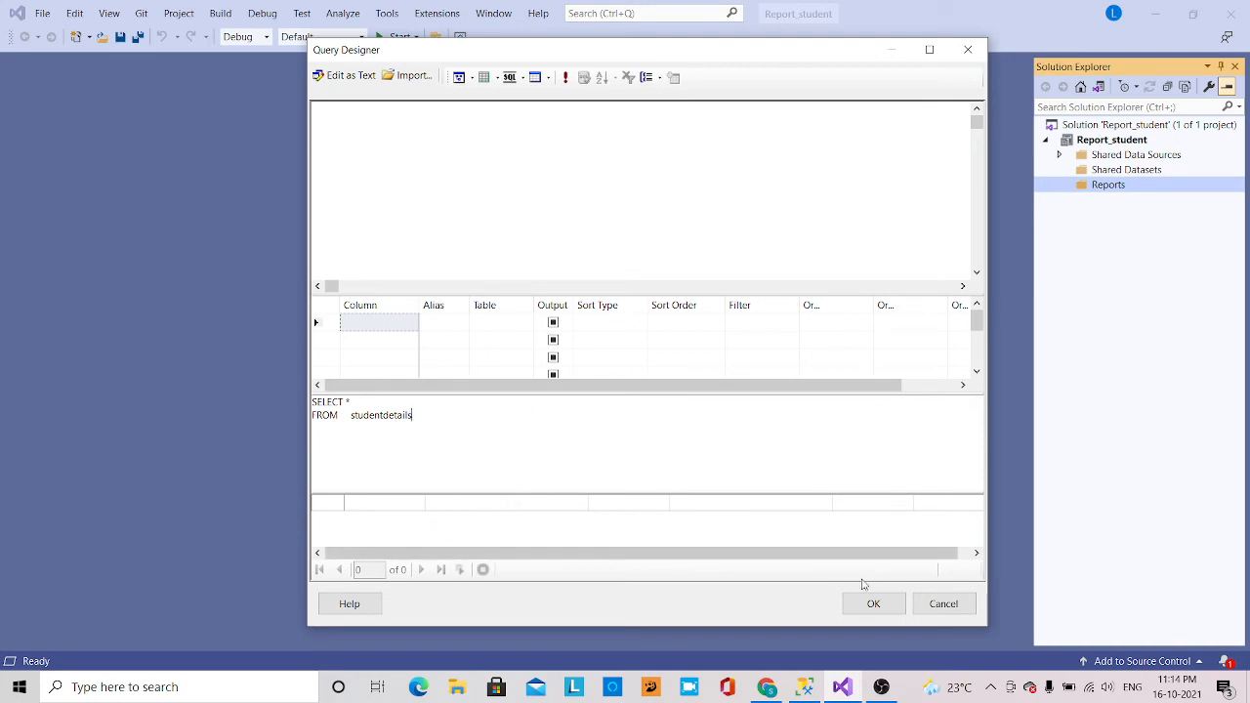
click(873, 603)
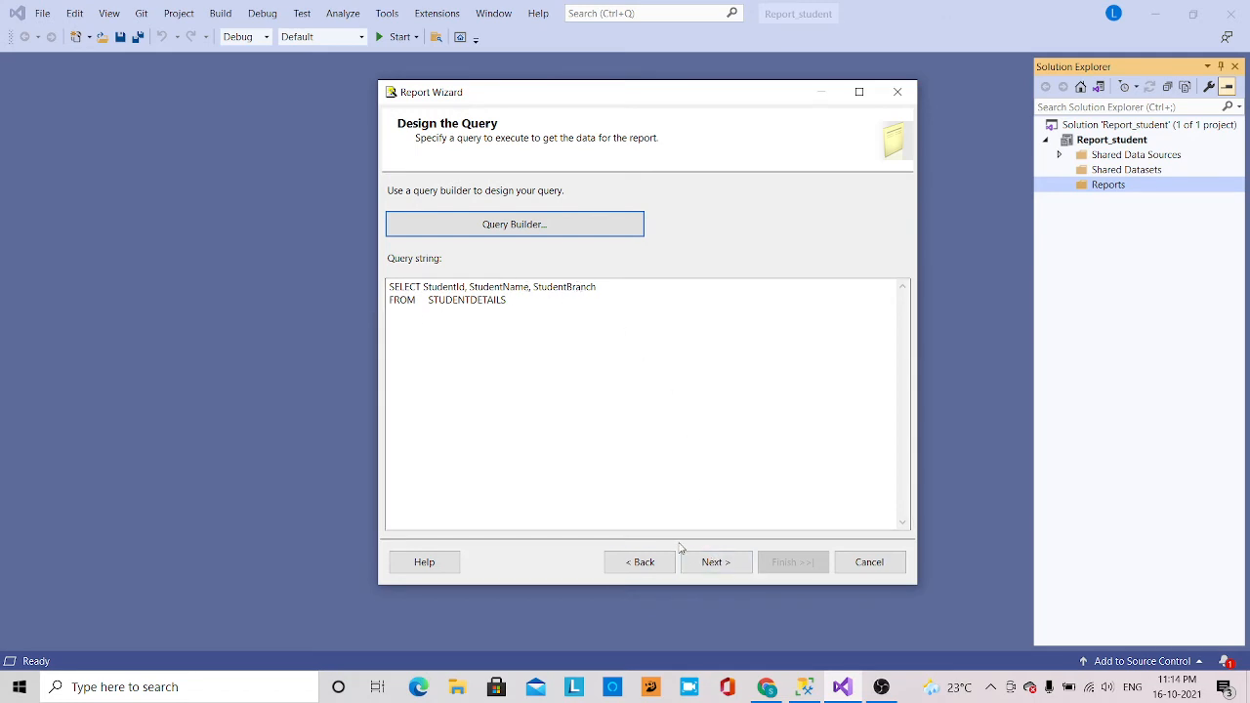
Advance to the report type step, keeping Tabular selected
click(715, 561)
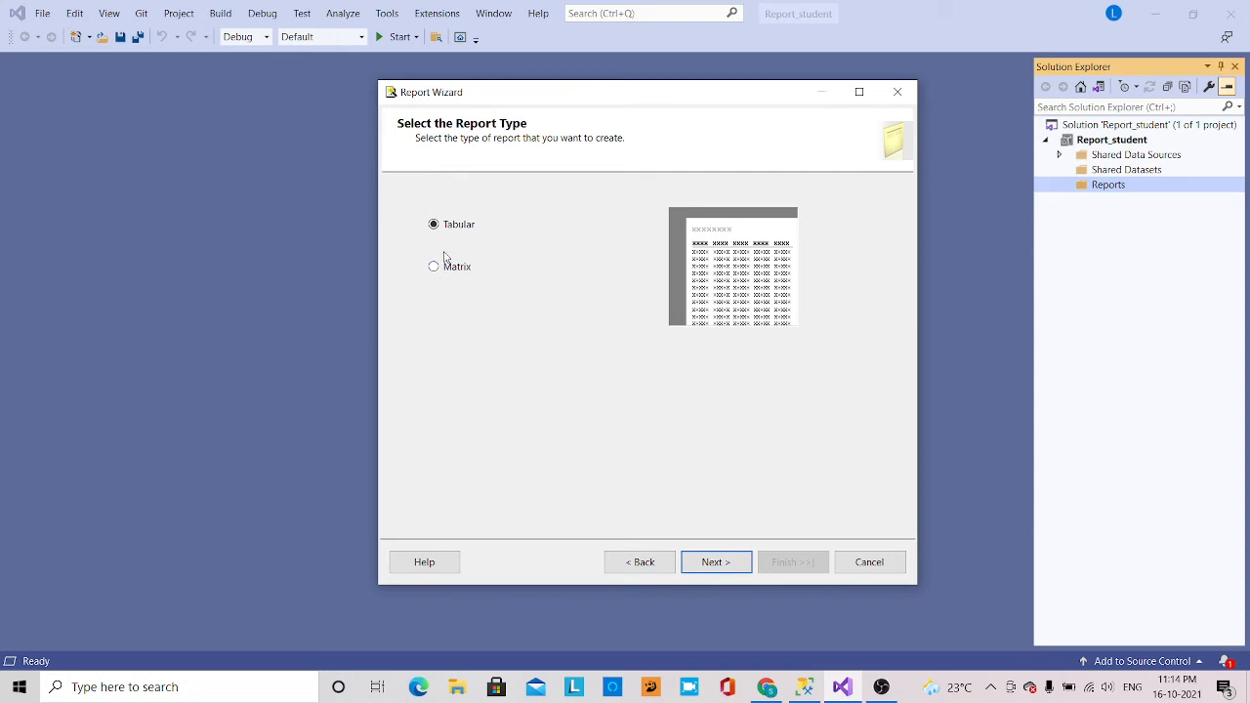
mouse_move(561, 327)
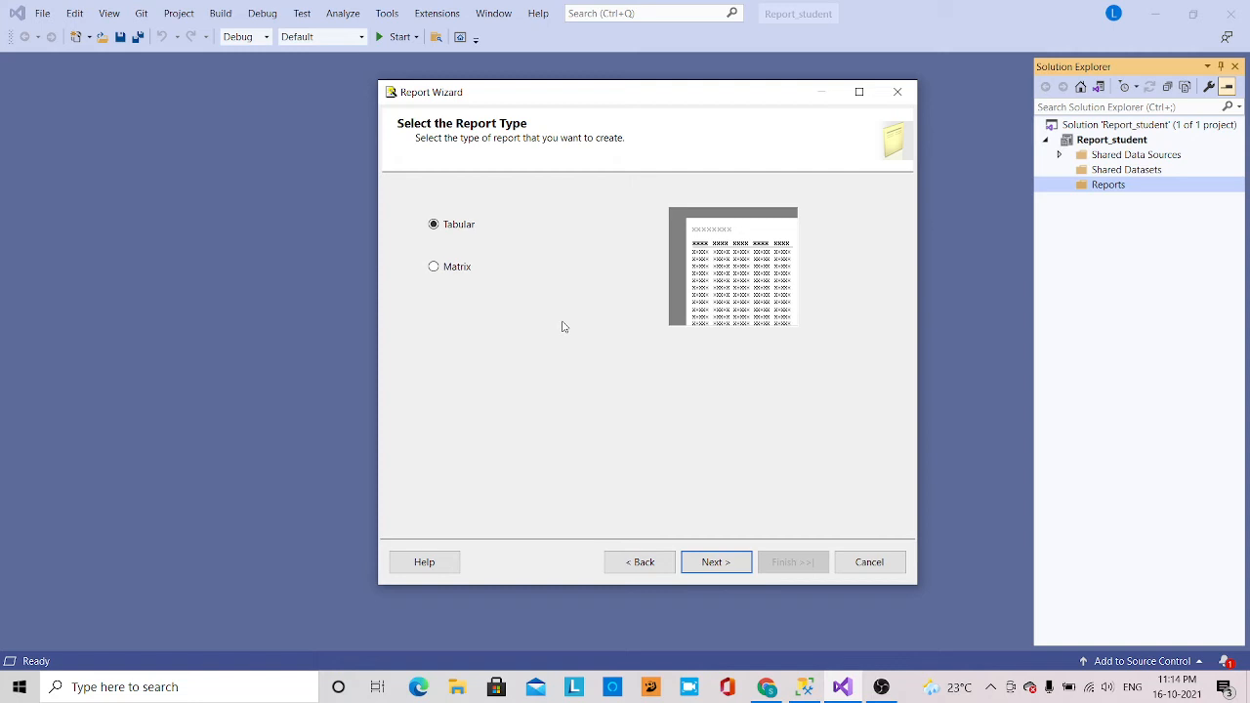
mouse_move(454, 283)
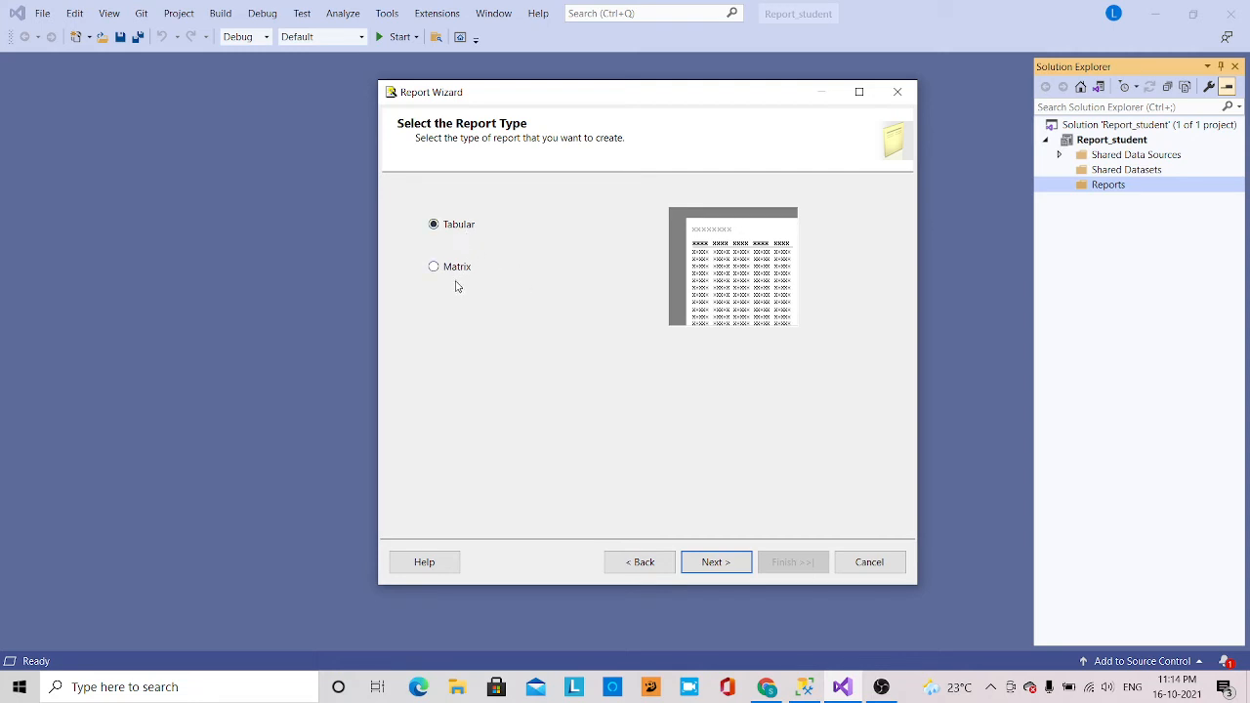
mouse_move(680, 341)
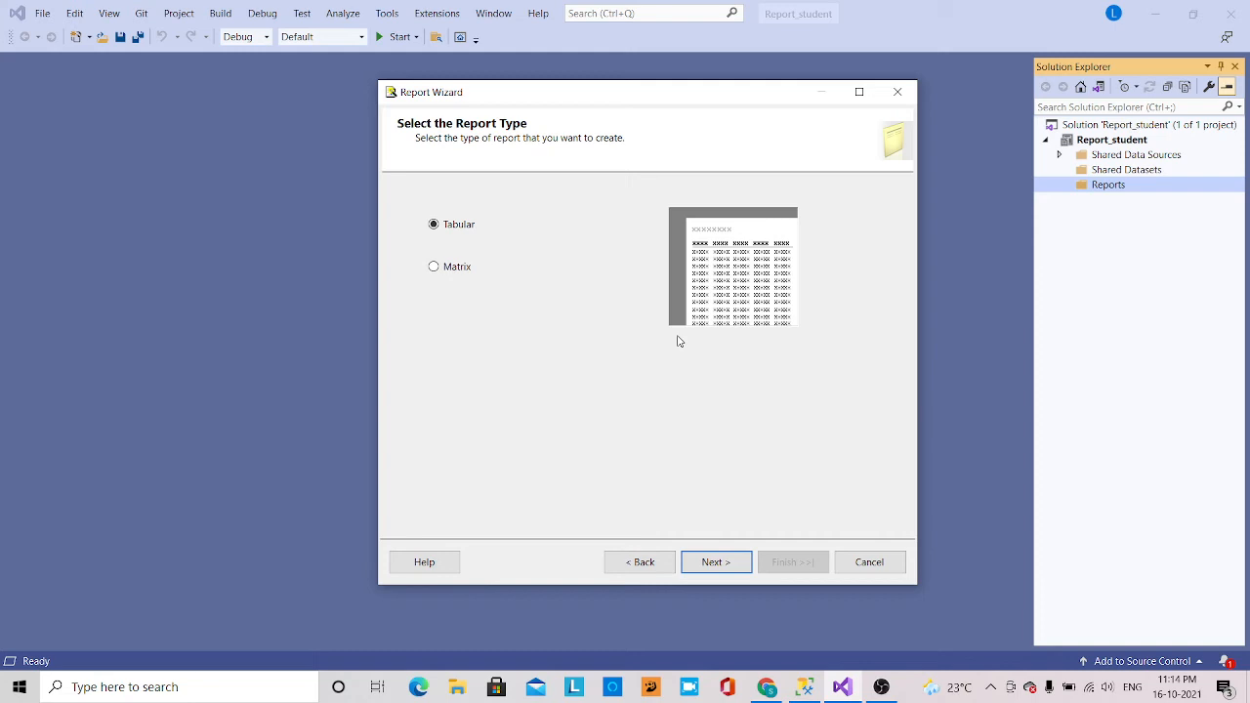
mouse_move(459, 254)
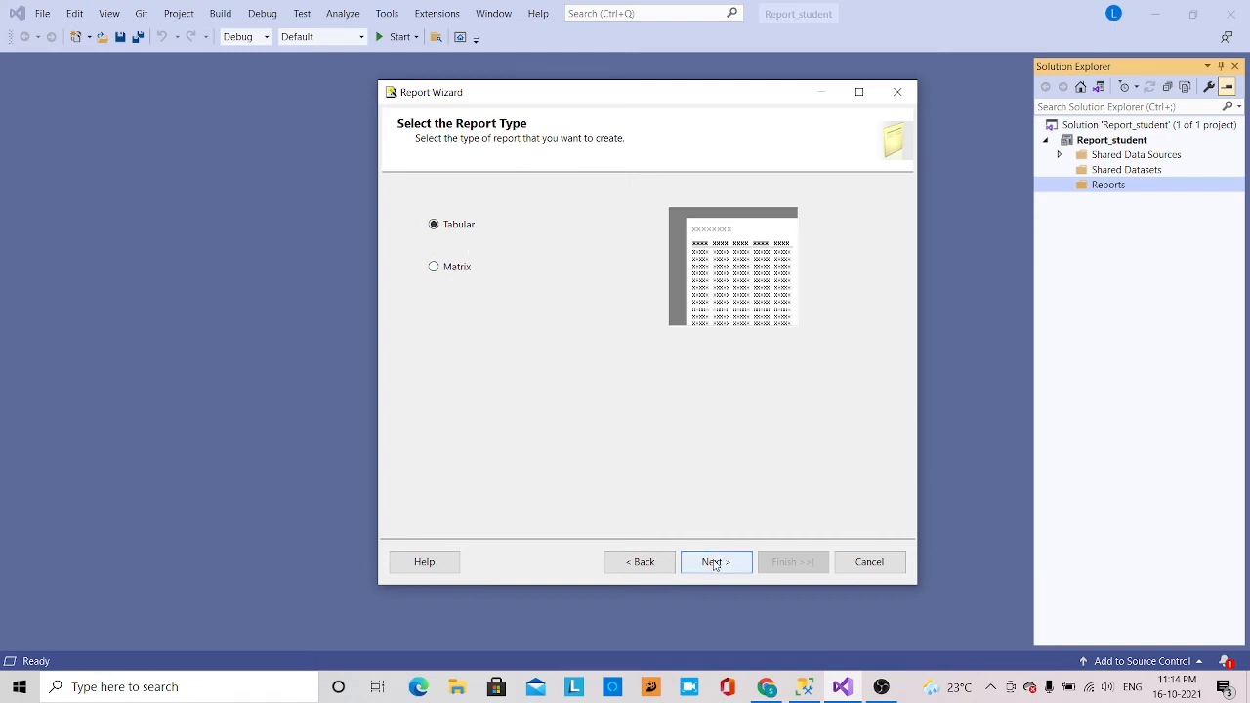
Accept Tabular and move StudentId, StudentName and StudentBranch into the Details fields
click(716, 561)
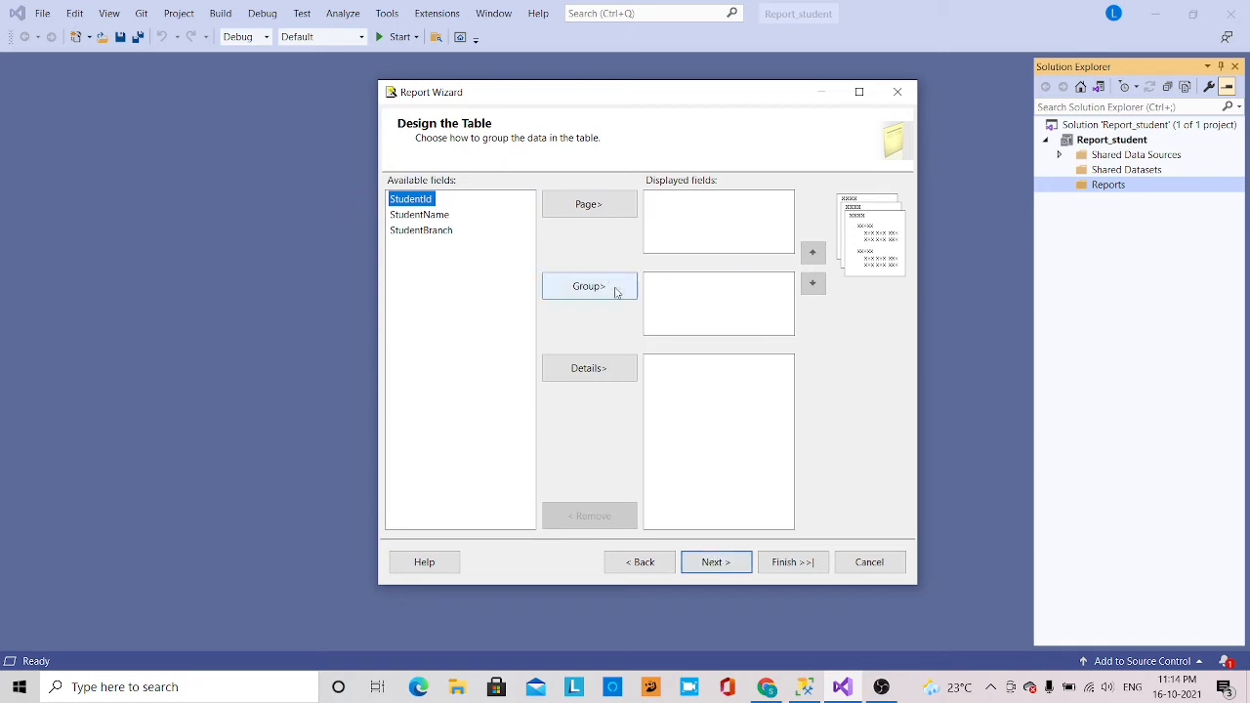
click(589, 368)
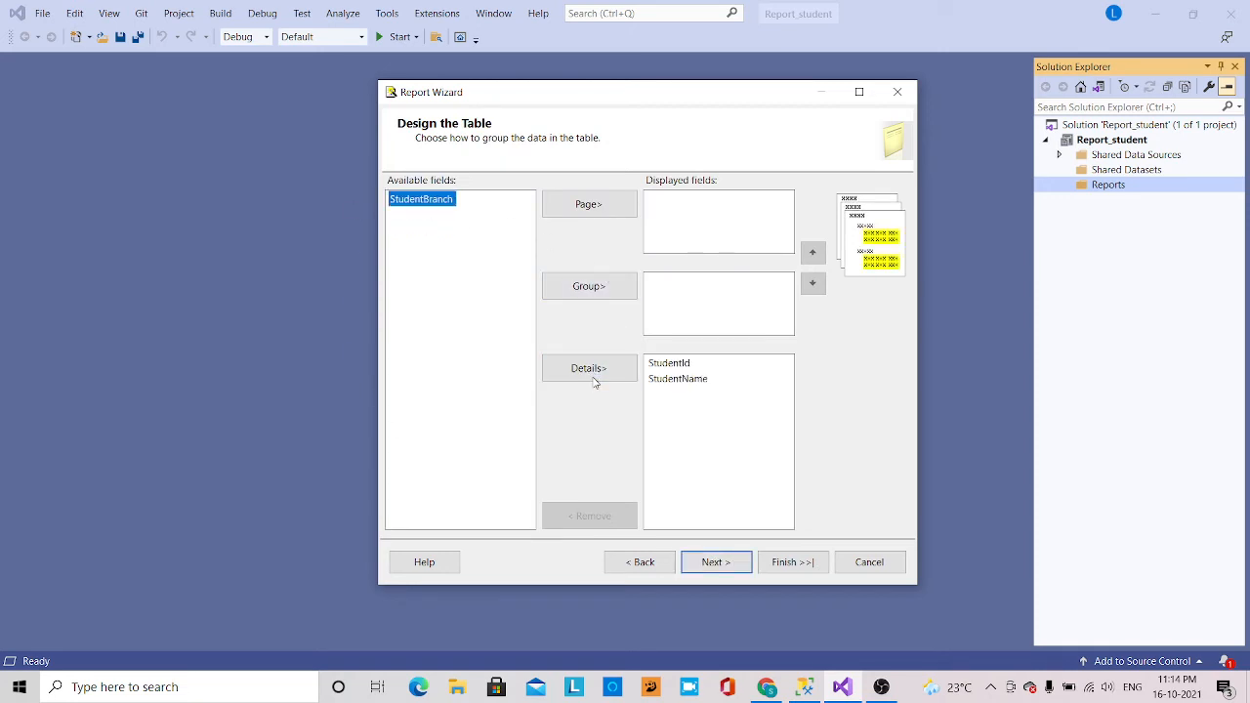
click(589, 368)
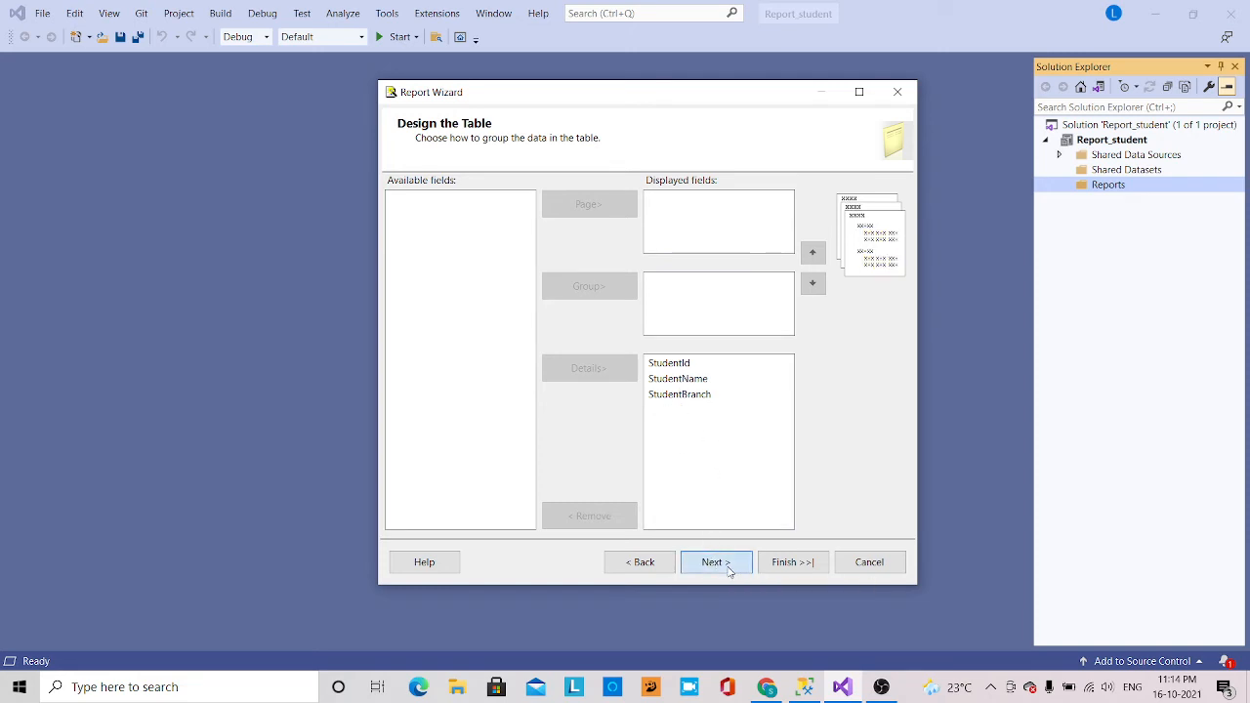
Reach the wizard summary for Report1 with Preview report ticked
click(716, 561)
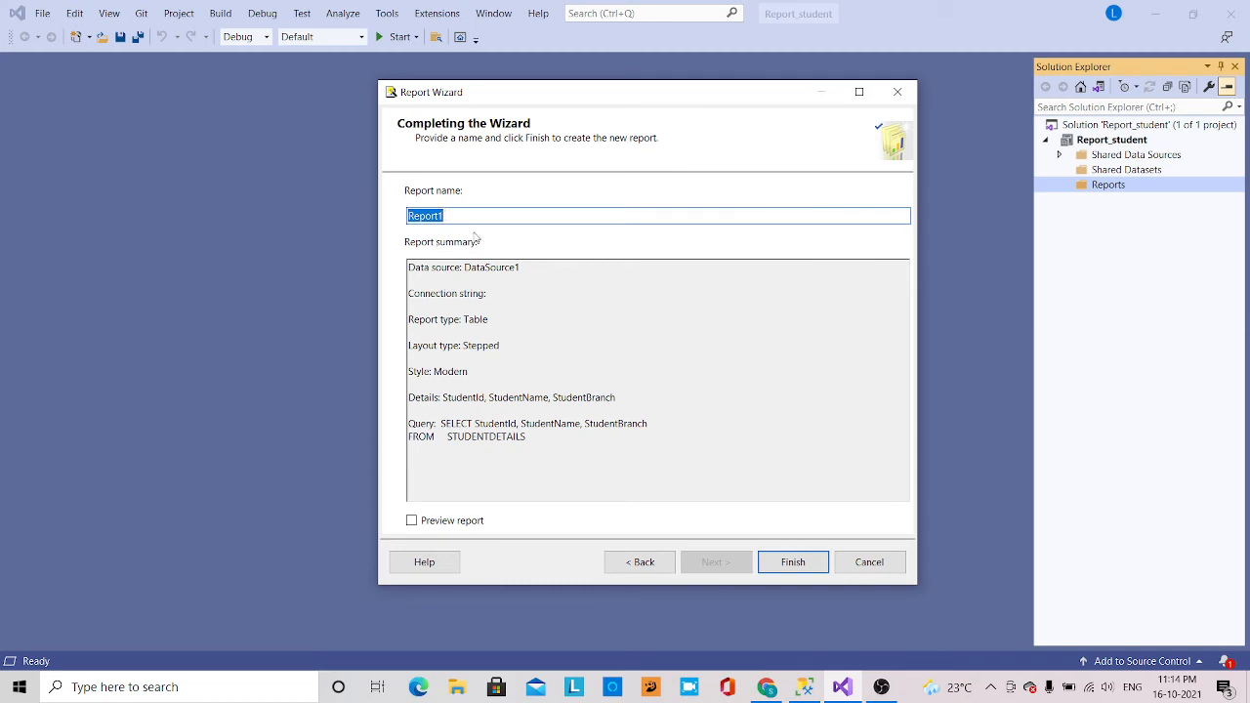
mouse_move(792, 562)
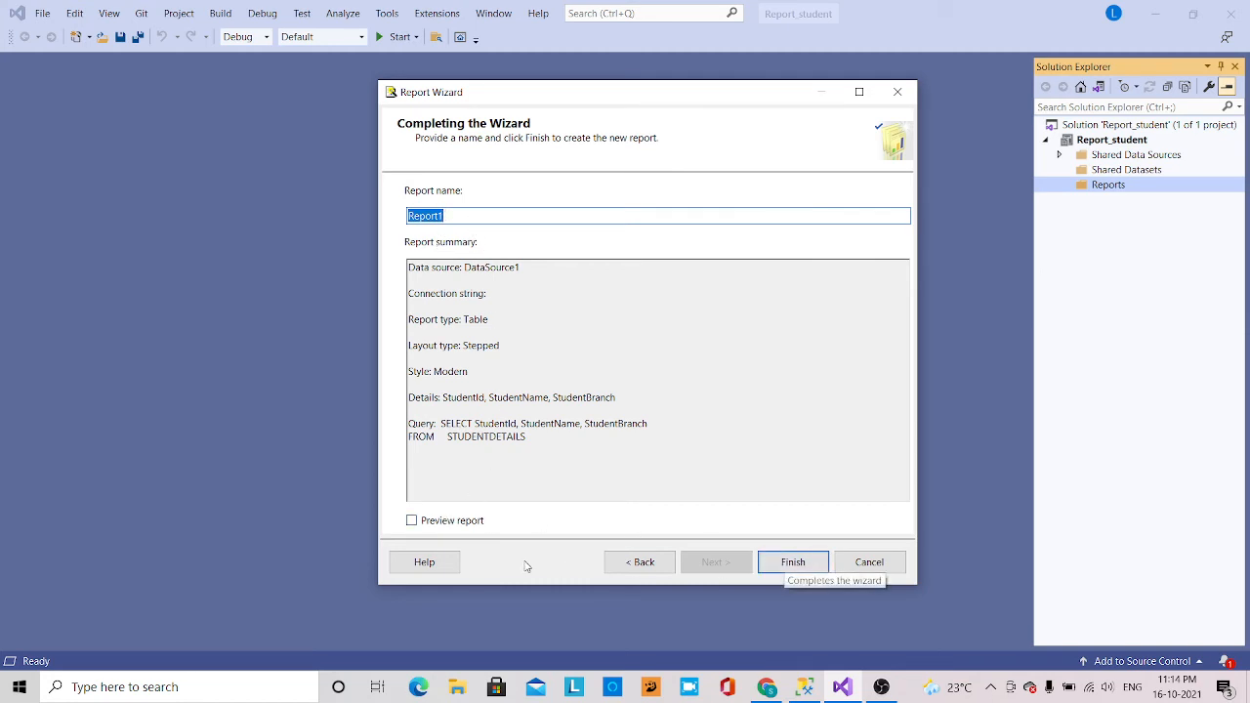
click(411, 520)
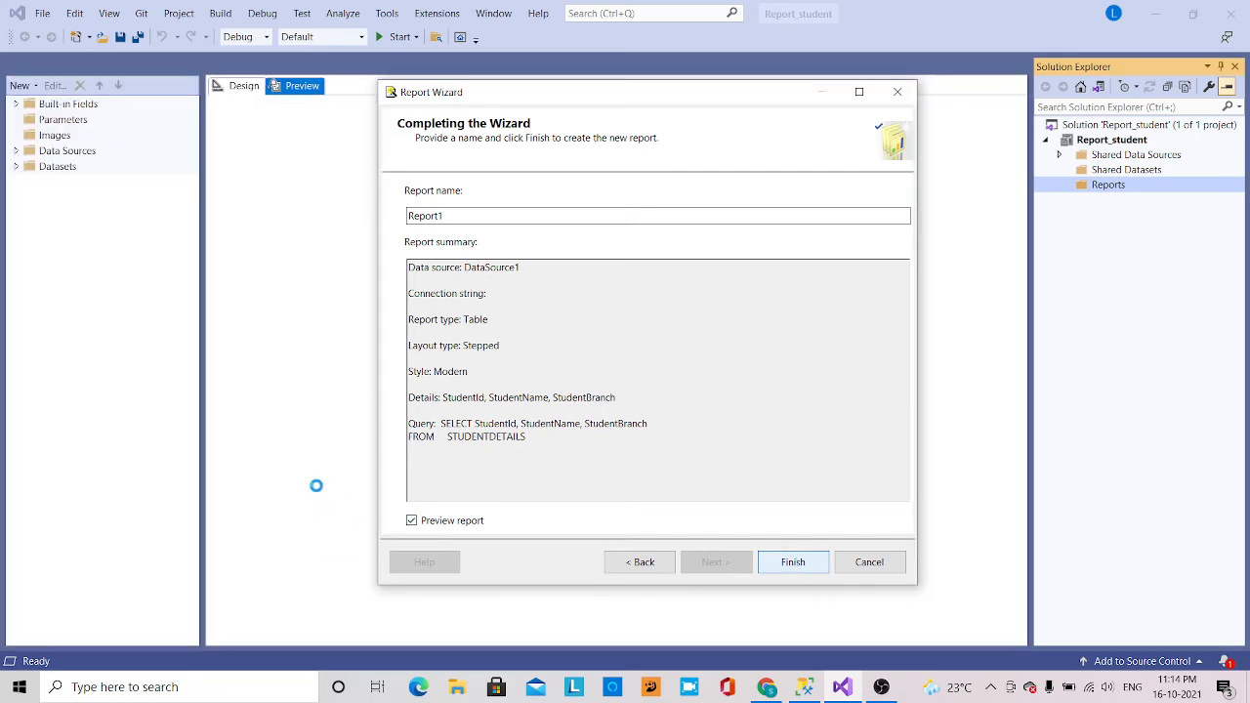
Finish the wizard and view Report1 with the sa credentials, showing the five student rows
click(792, 562)
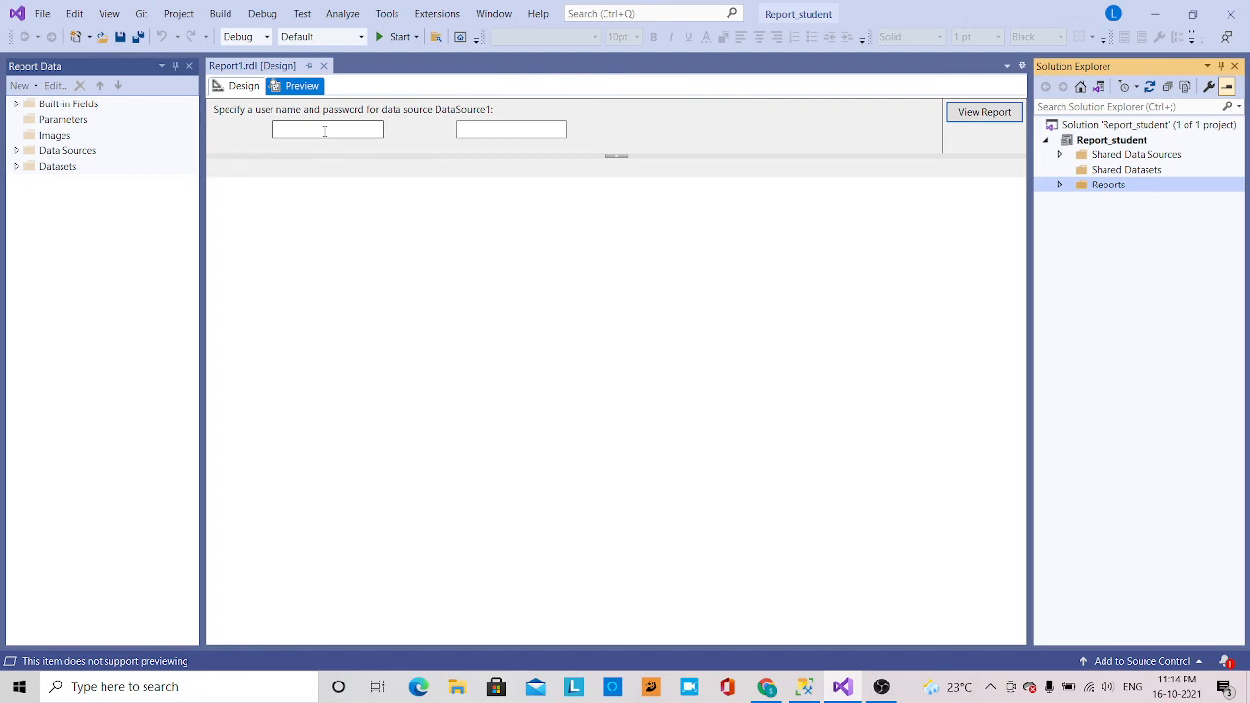
text(sa)
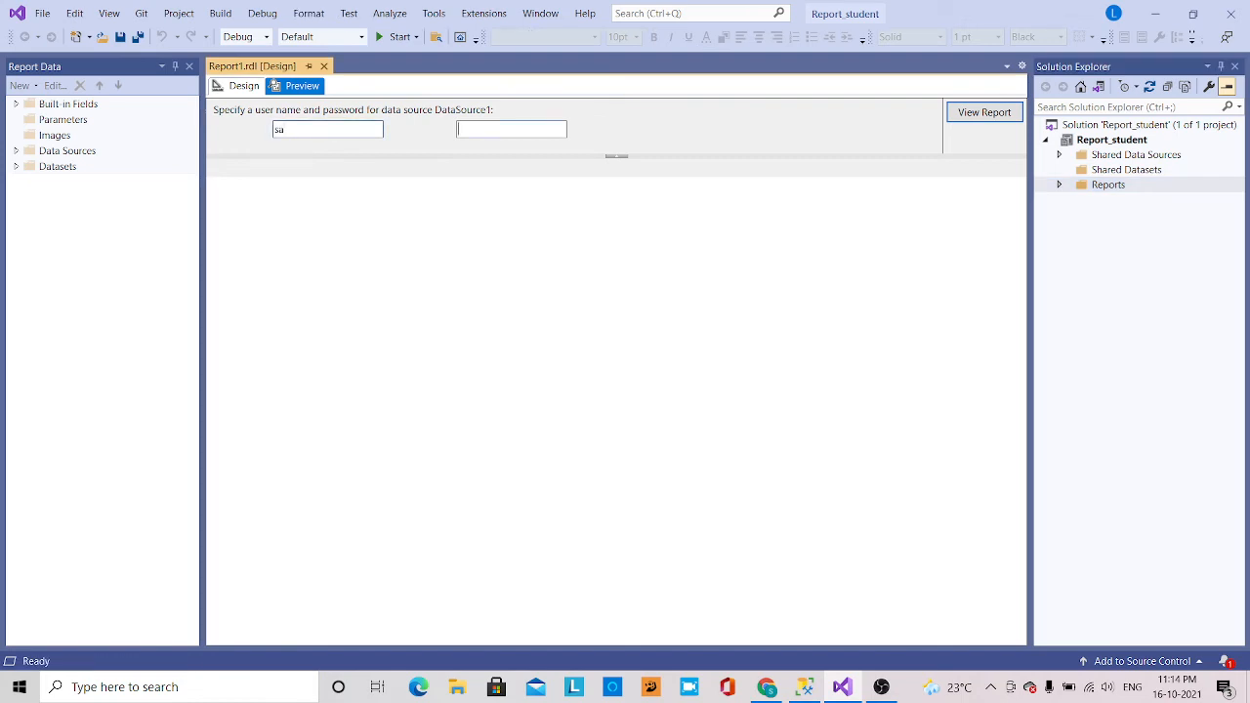
text(******)
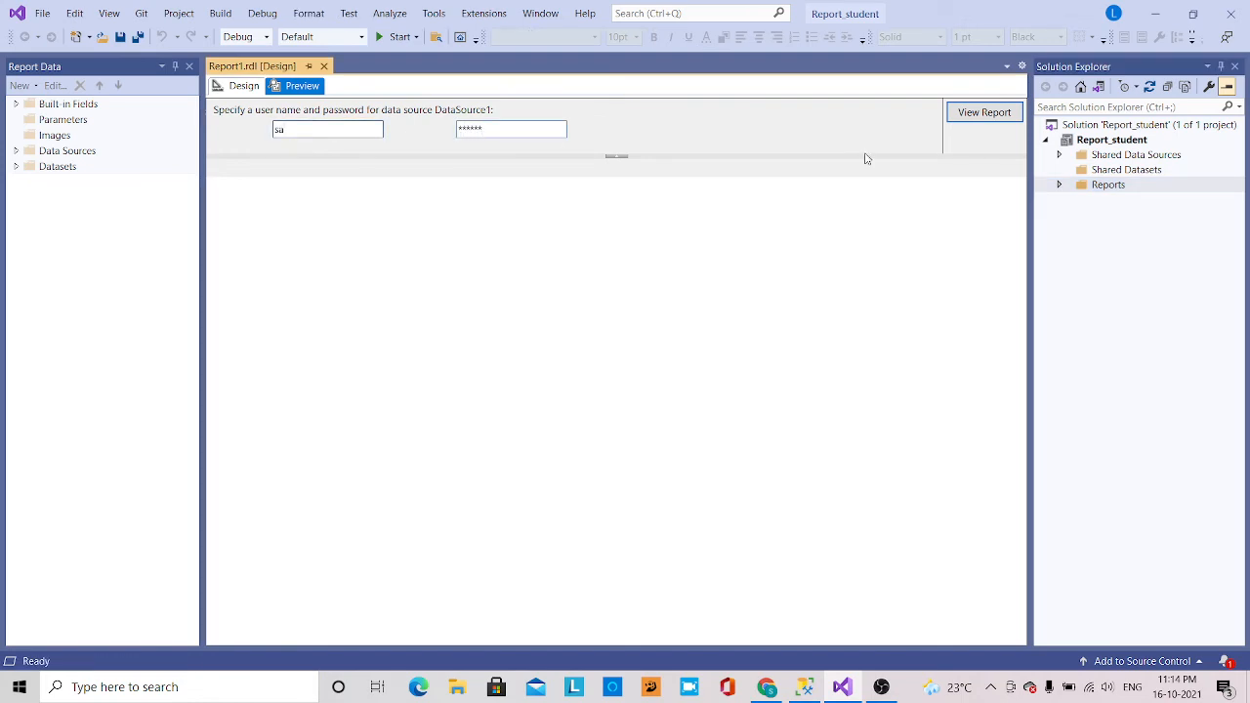
click(983, 111)
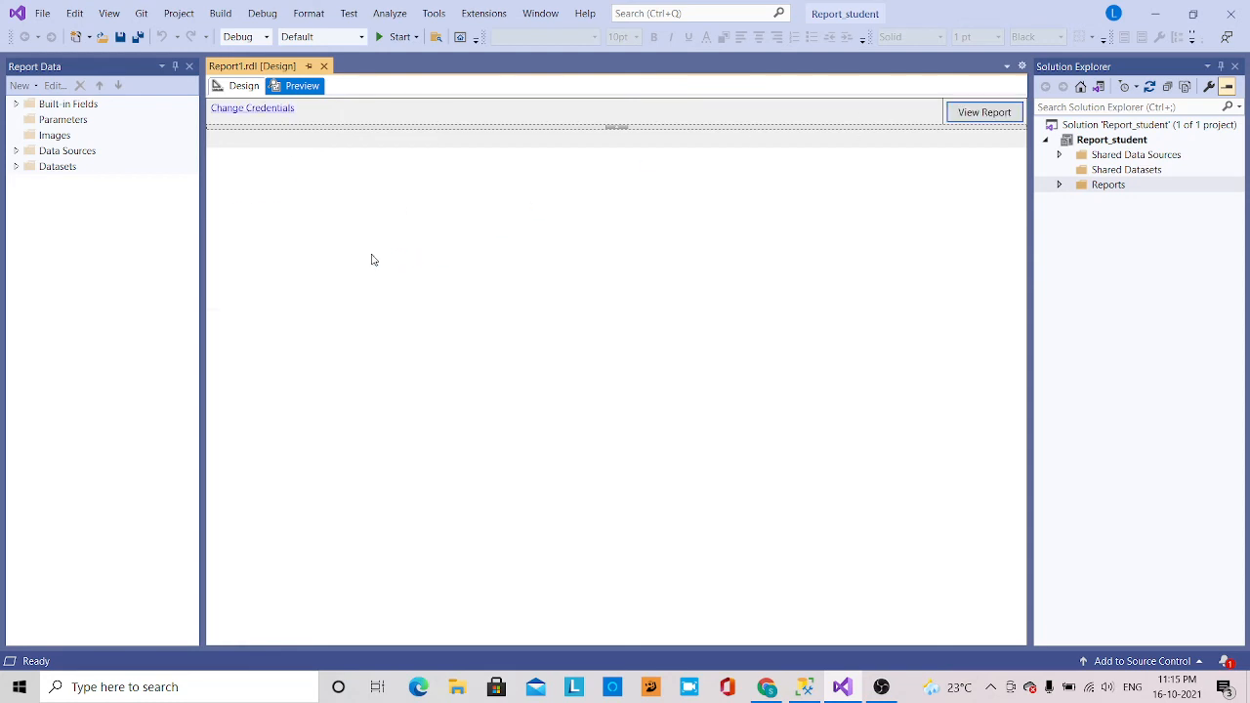
click(982, 112)
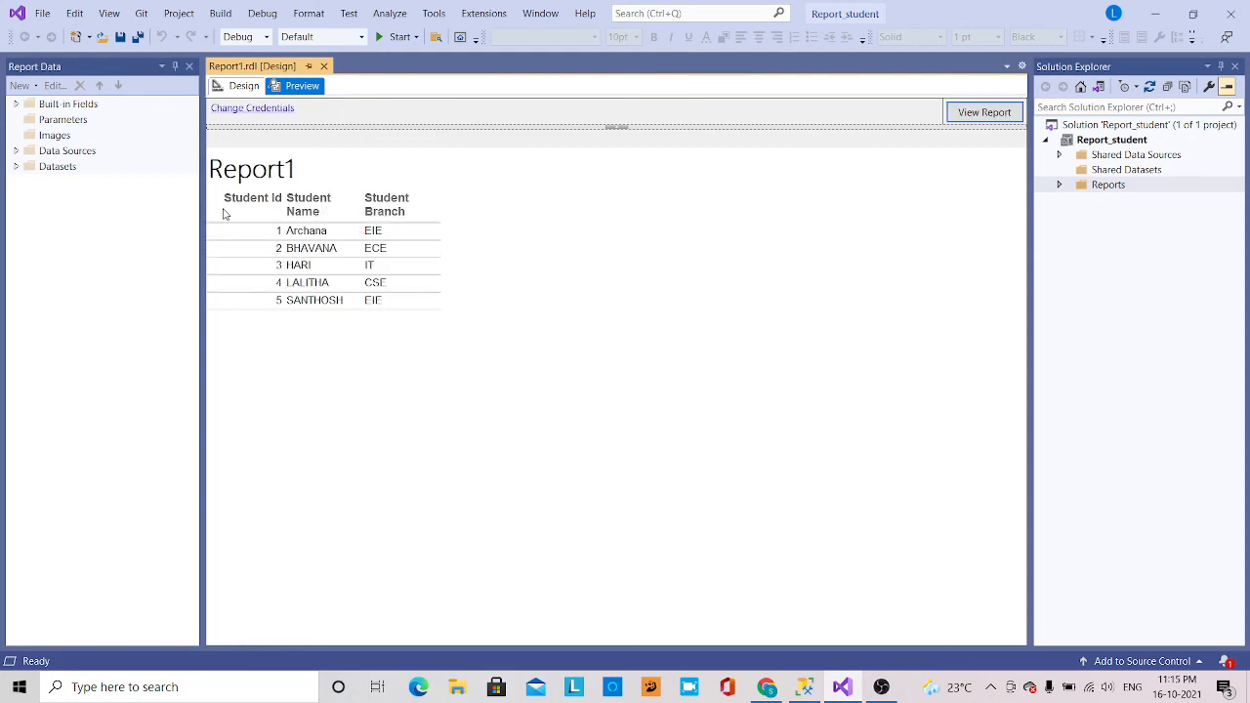
mouse_move(276, 240)
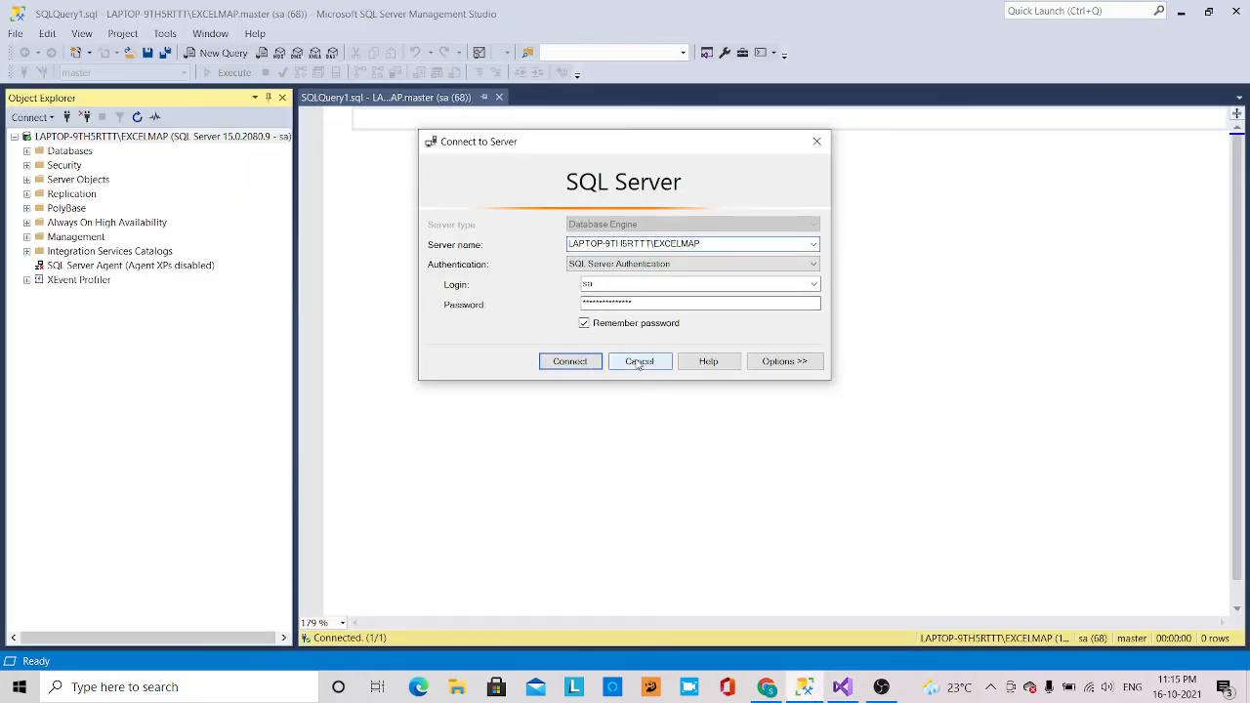
Against the Student Warehouse database, run 'select * from STUDENTDETAILS' completed via IntelliSense
click(640, 361)
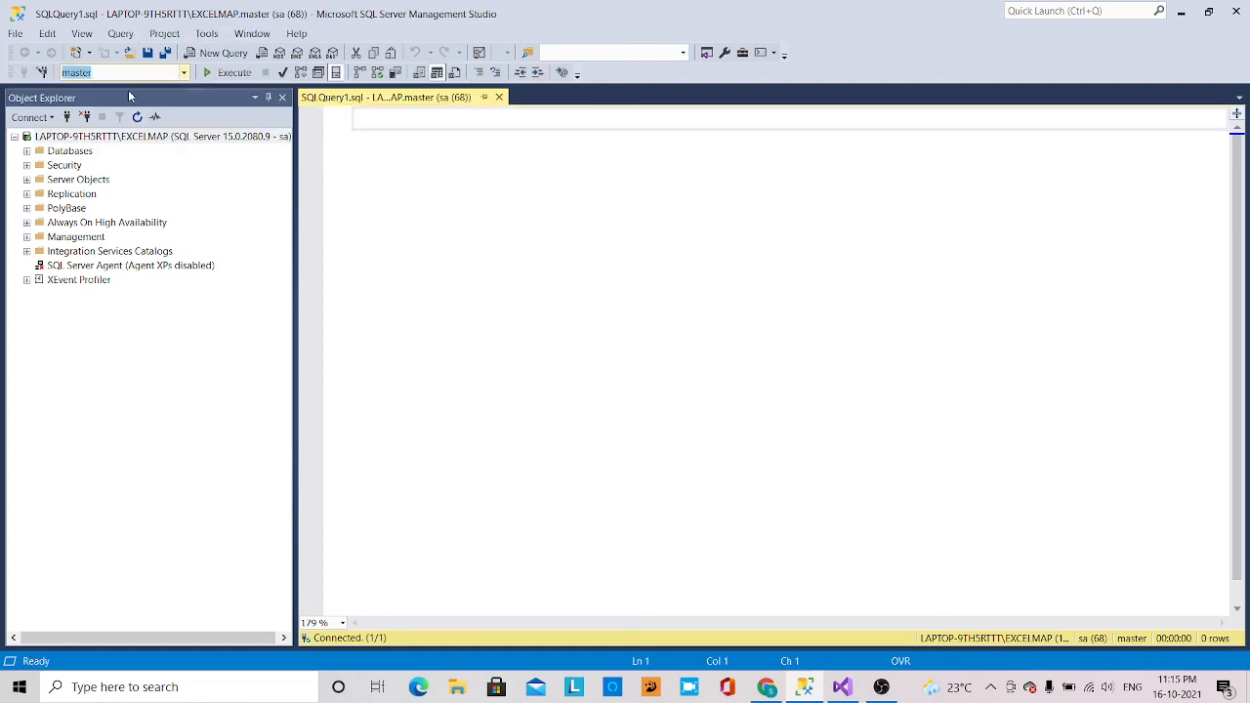
click(184, 73)
text(select *)
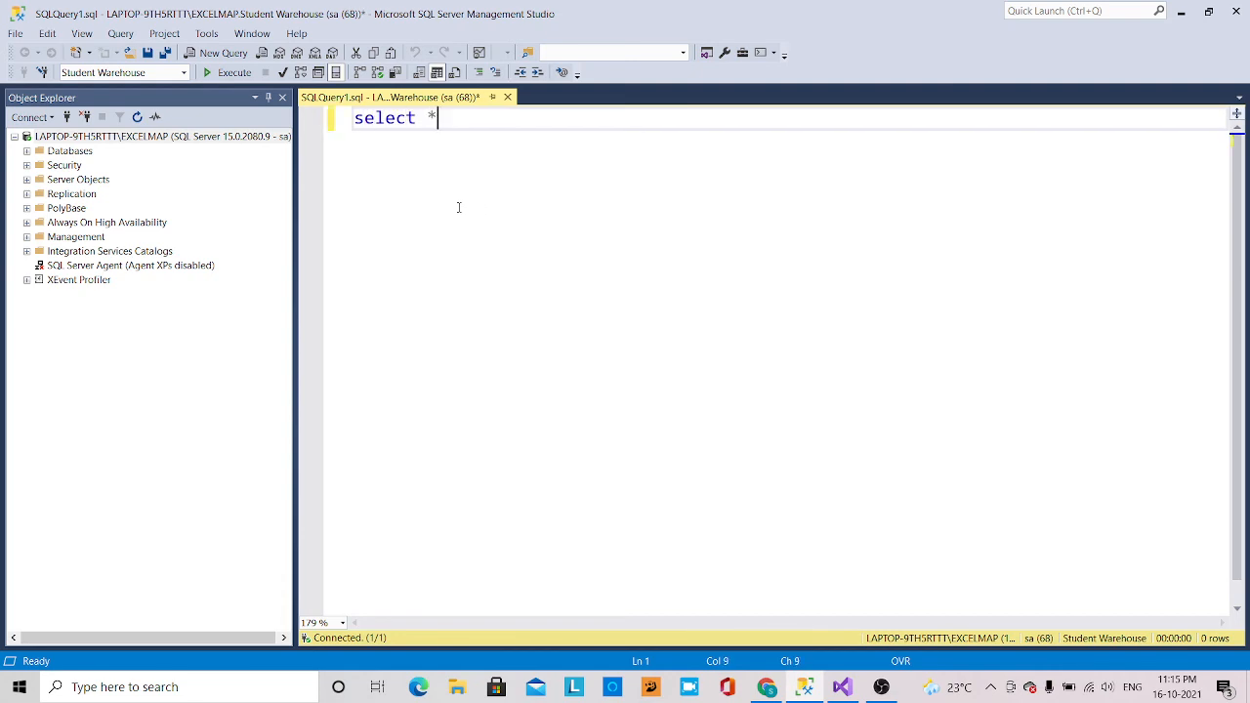
text(from s)
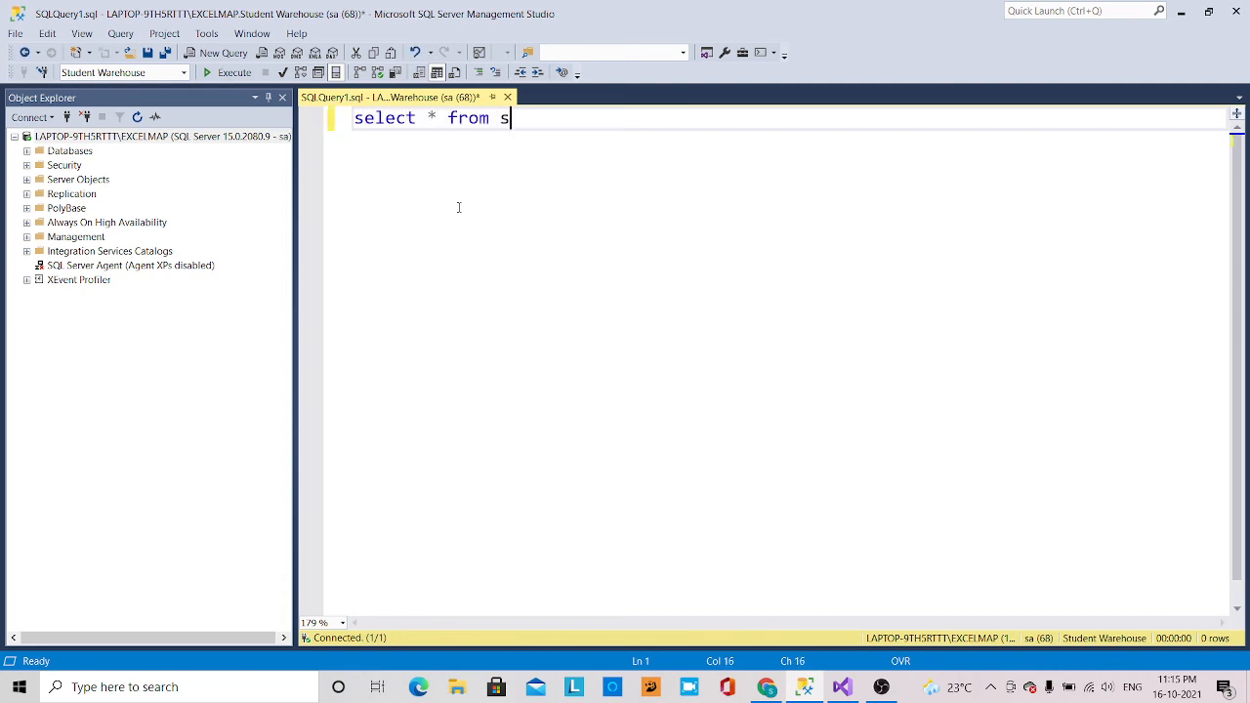
text(tudent)
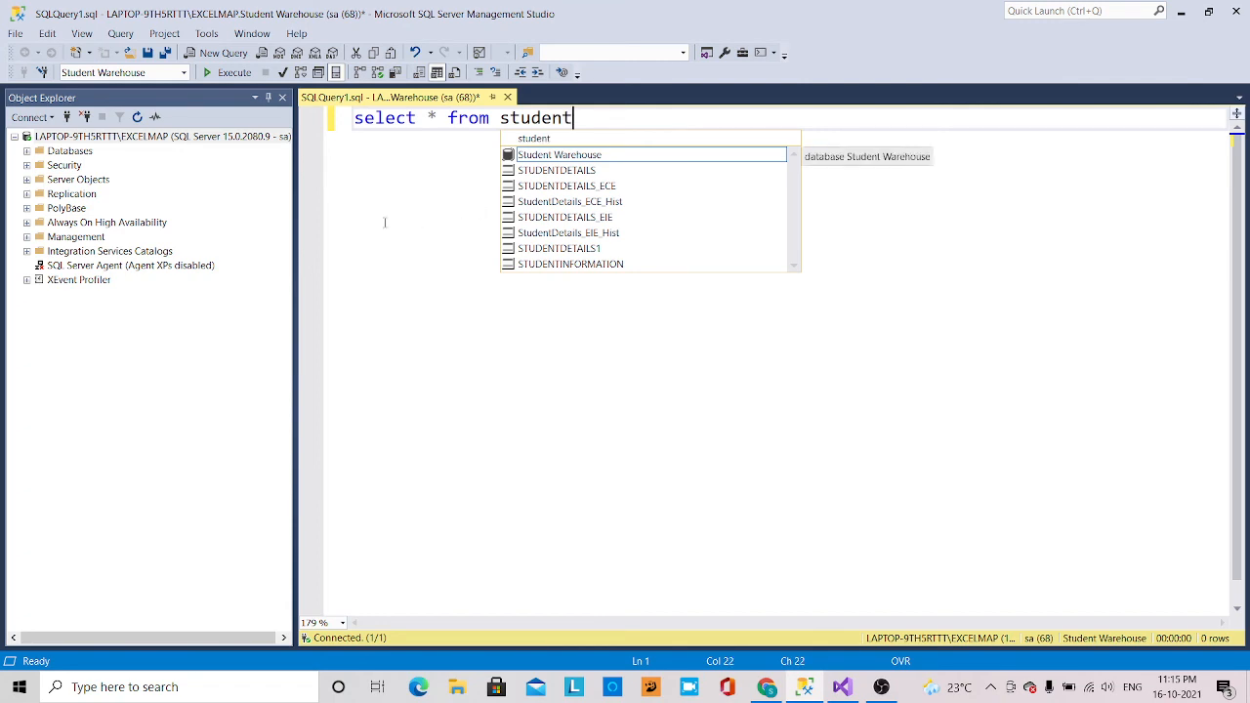
click(556, 169)
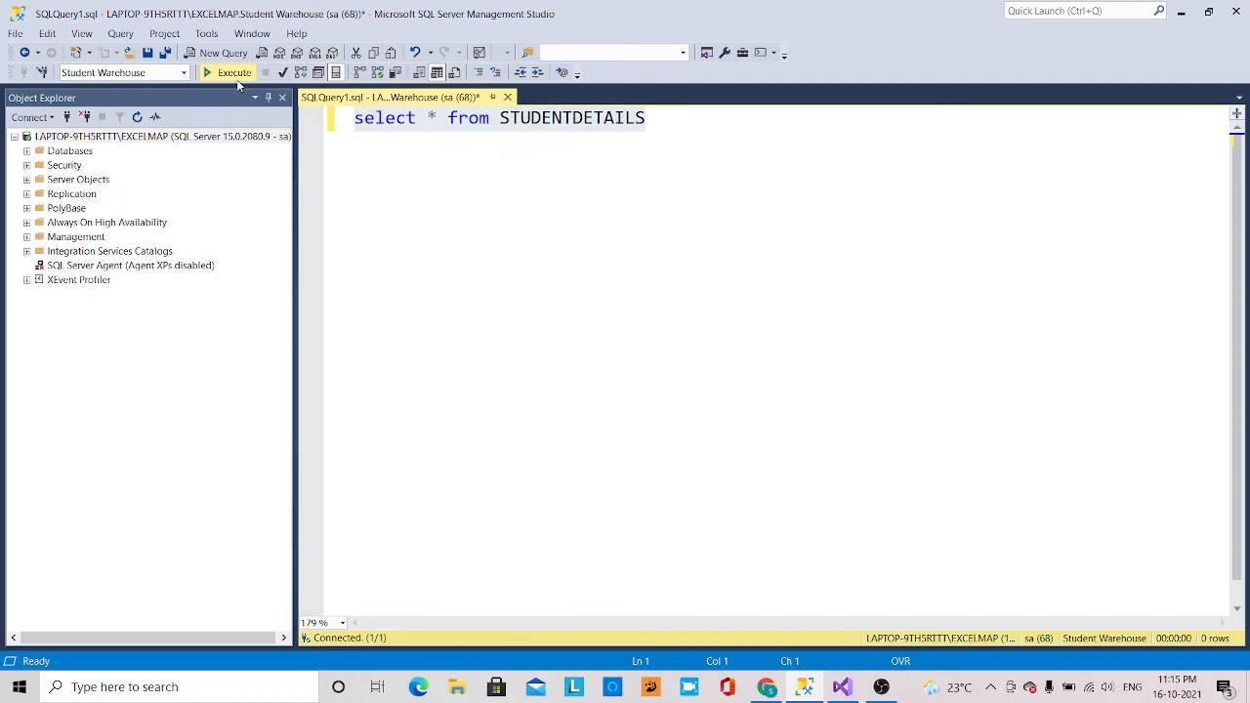
click(228, 72)
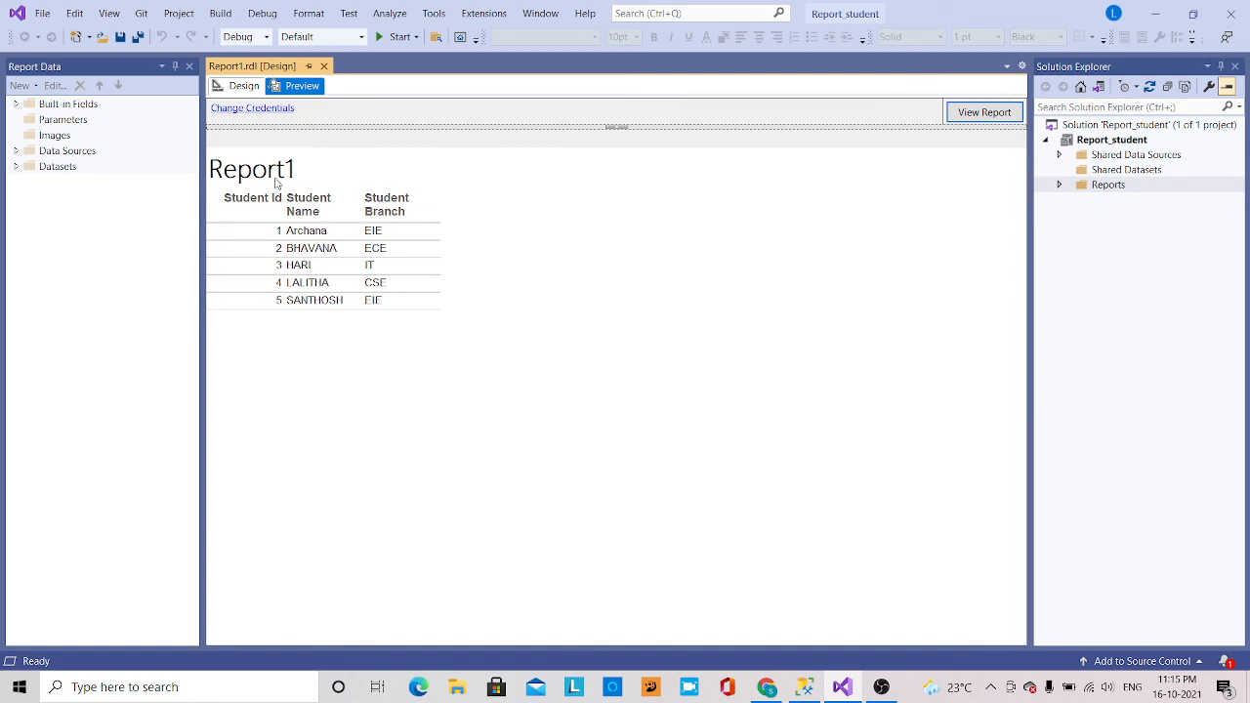
mouse_move(420, 239)
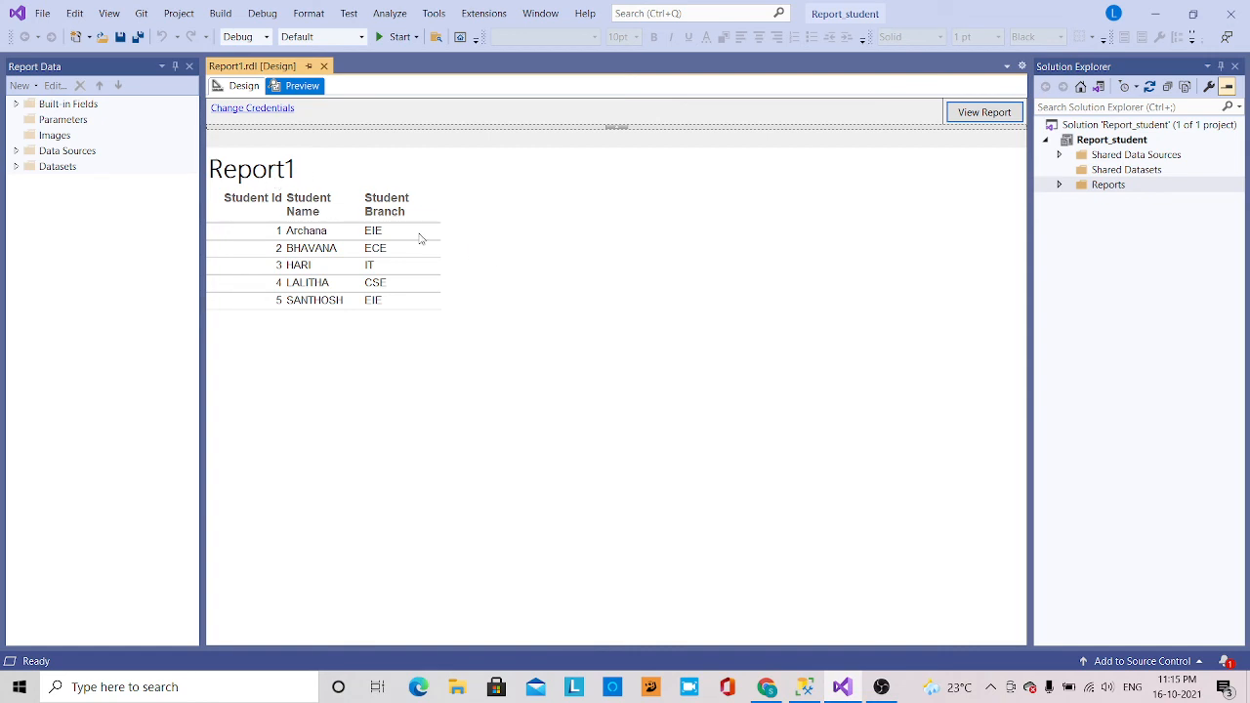
Return Report1.rdl to its Design surface showing the StudentId, StudentName and StudentBranch table
click(243, 85)
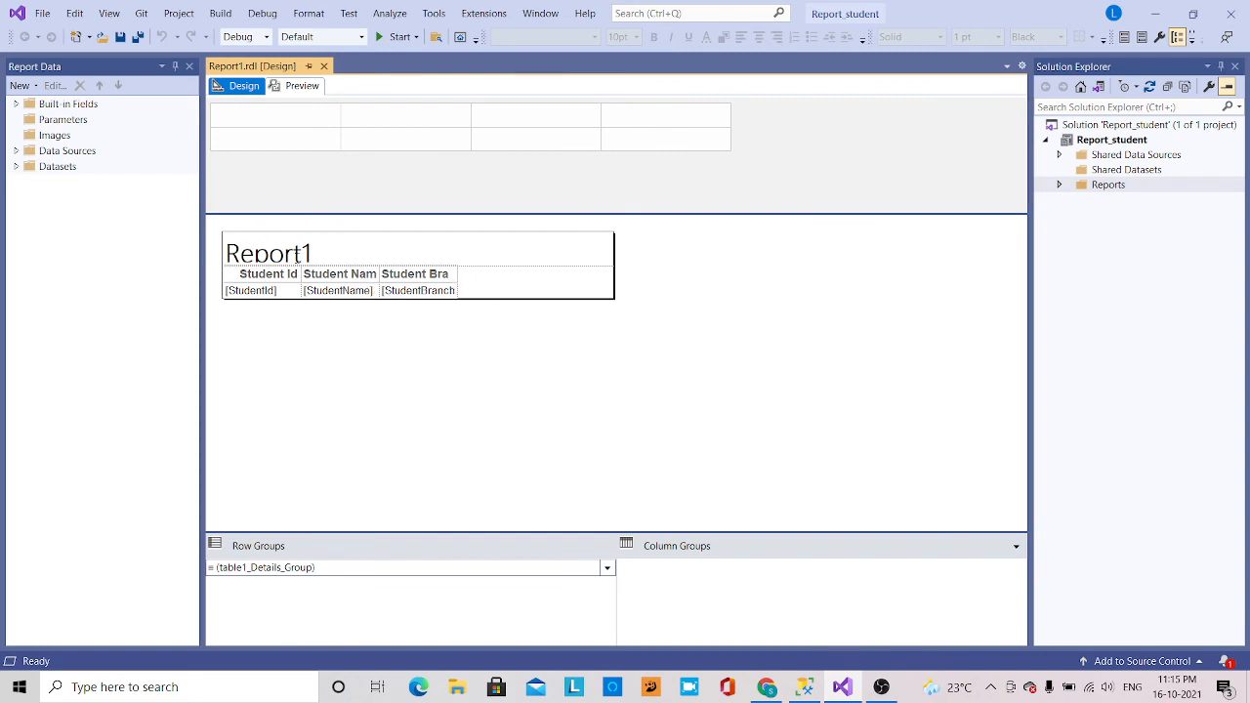
Insert a column left of StudentId and a row inside the group above the detail row
right_click(250, 290)
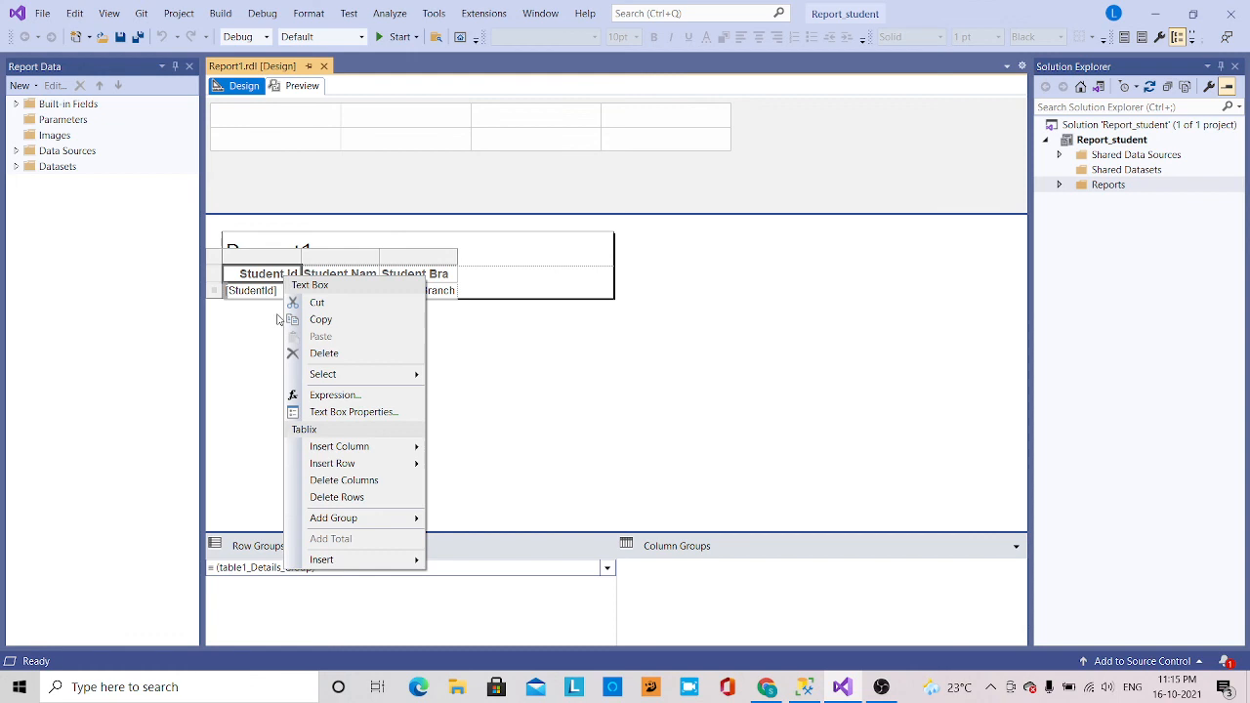
mouse_move(339, 446)
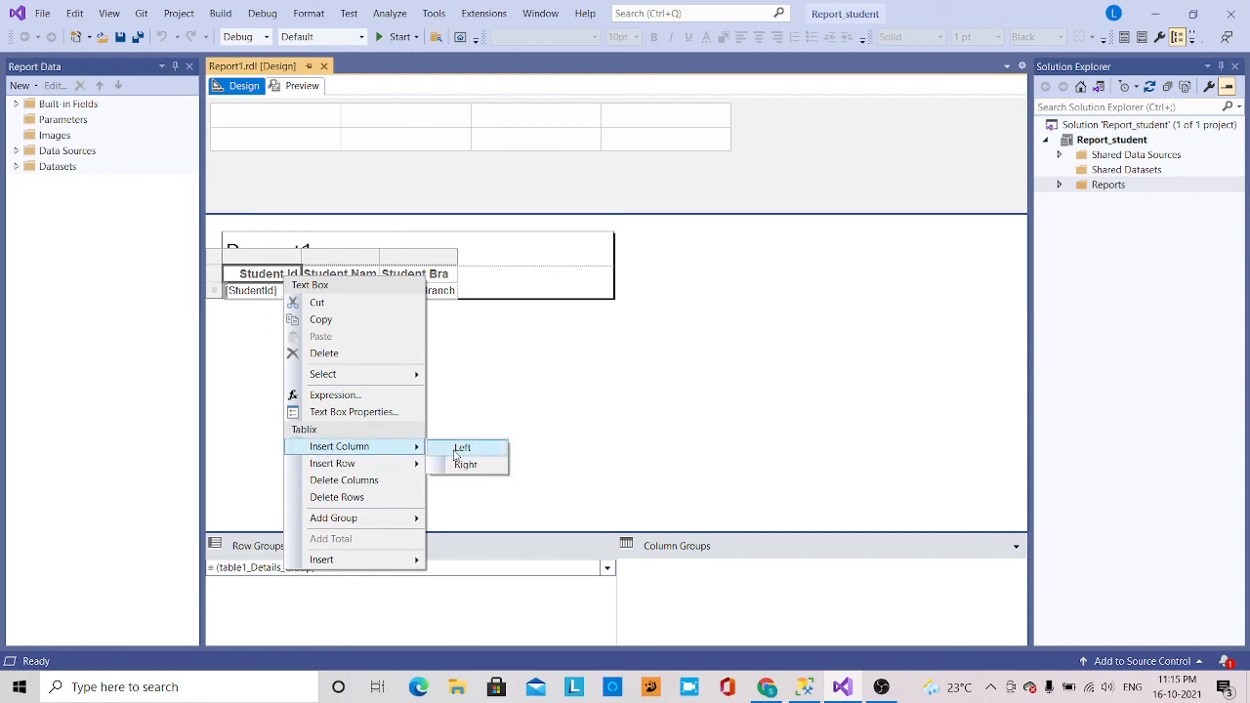
click(462, 447)
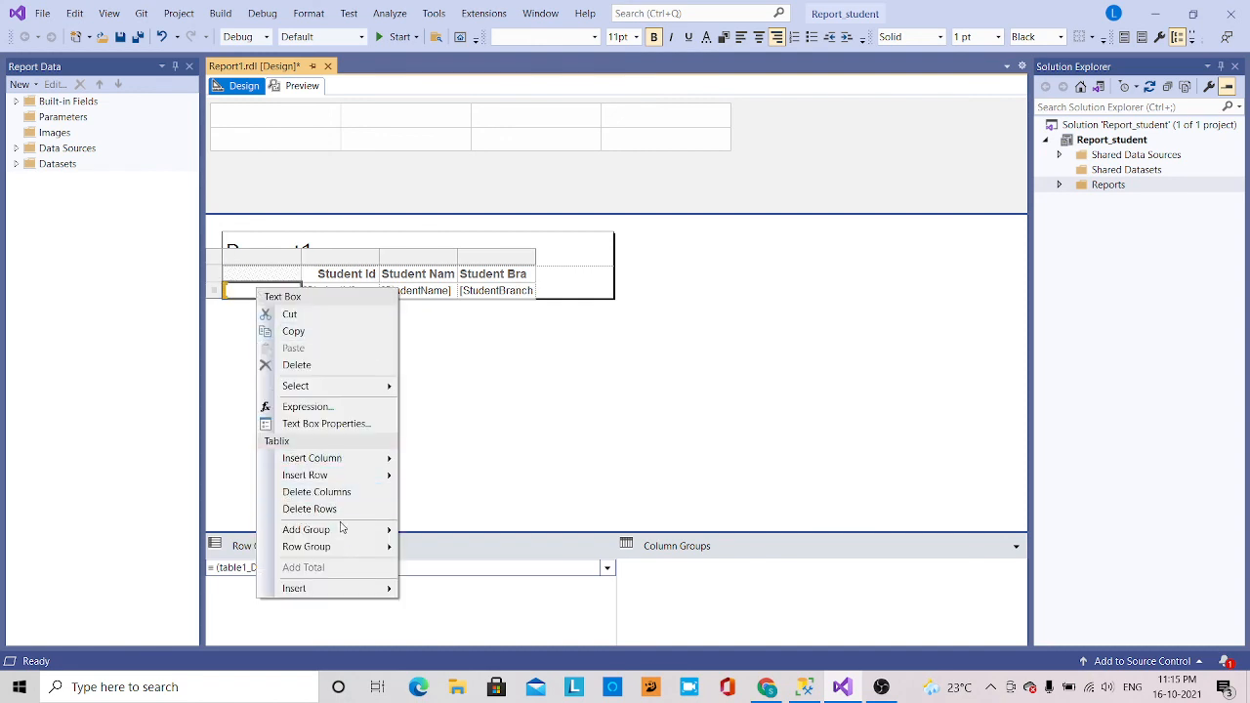
mouse_move(312, 458)
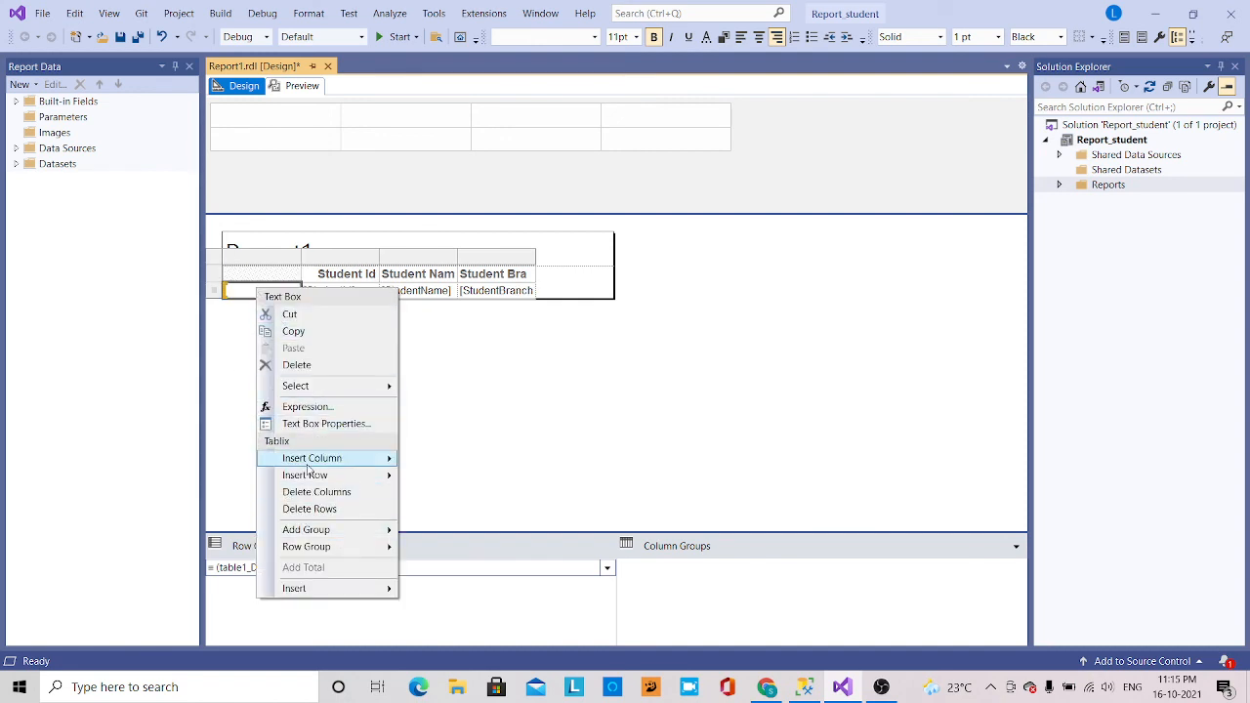
mouse_move(305, 475)
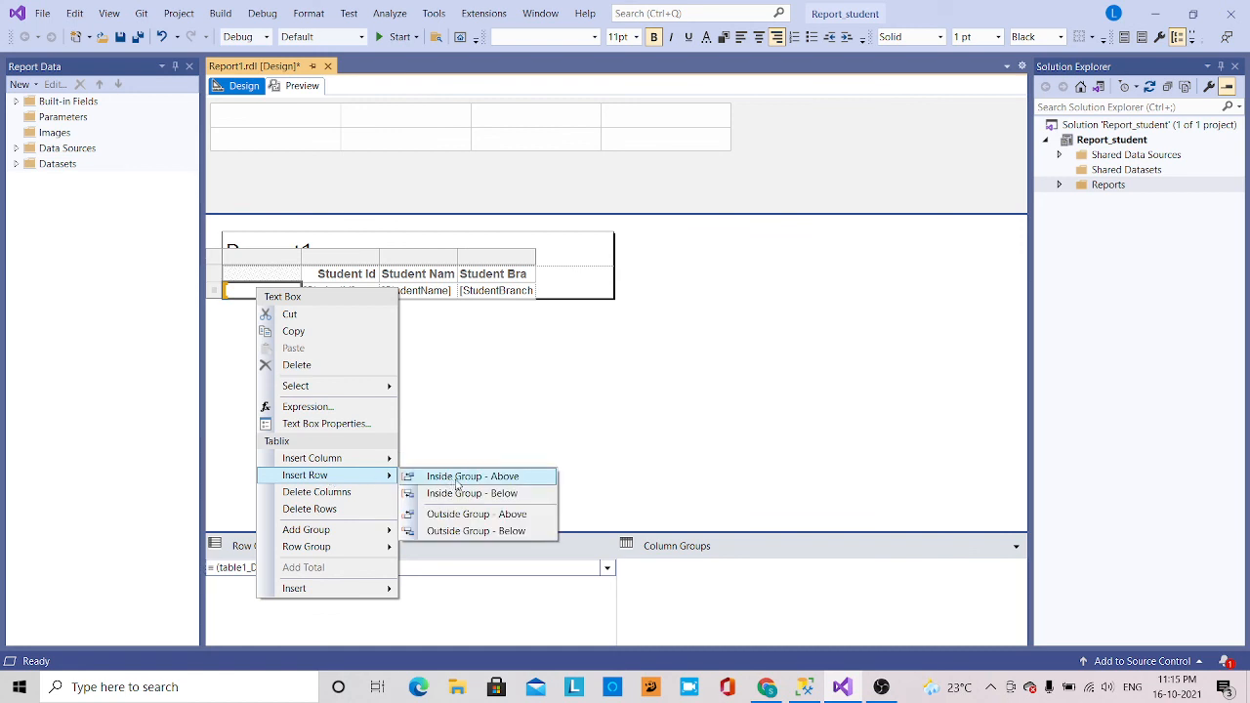
click(472, 476)
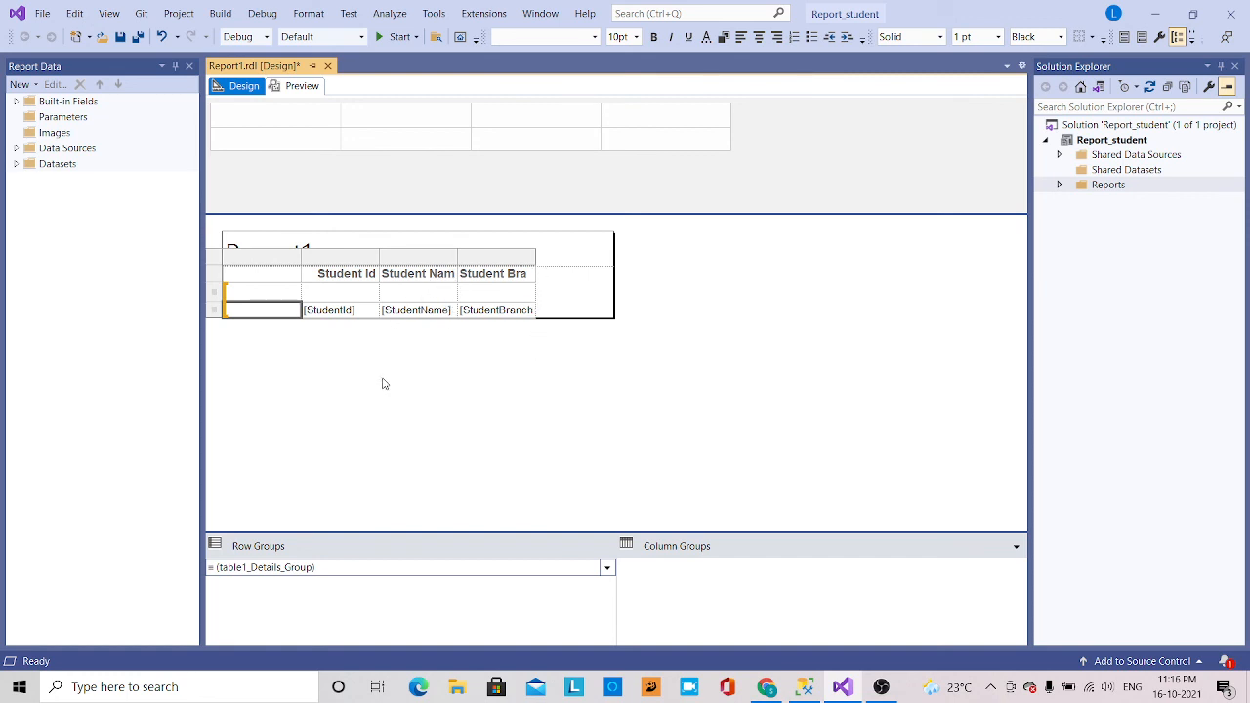
mouse_move(369, 400)
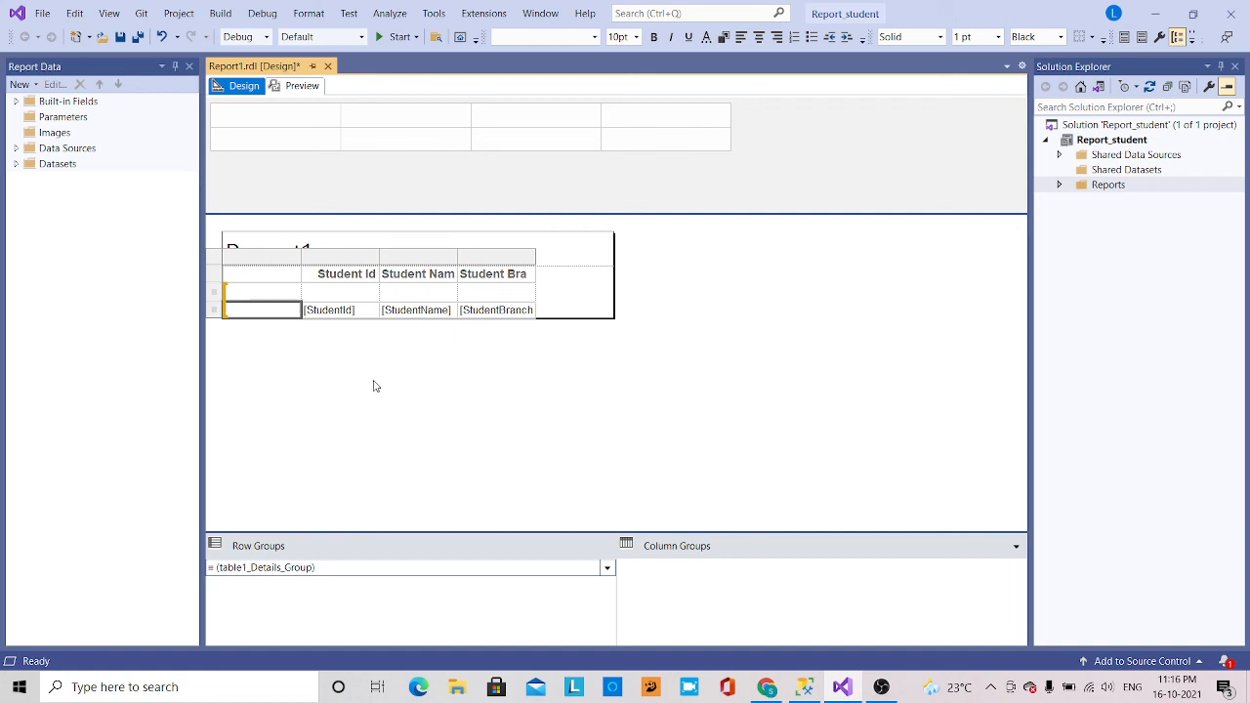
mouse_move(490, 367)
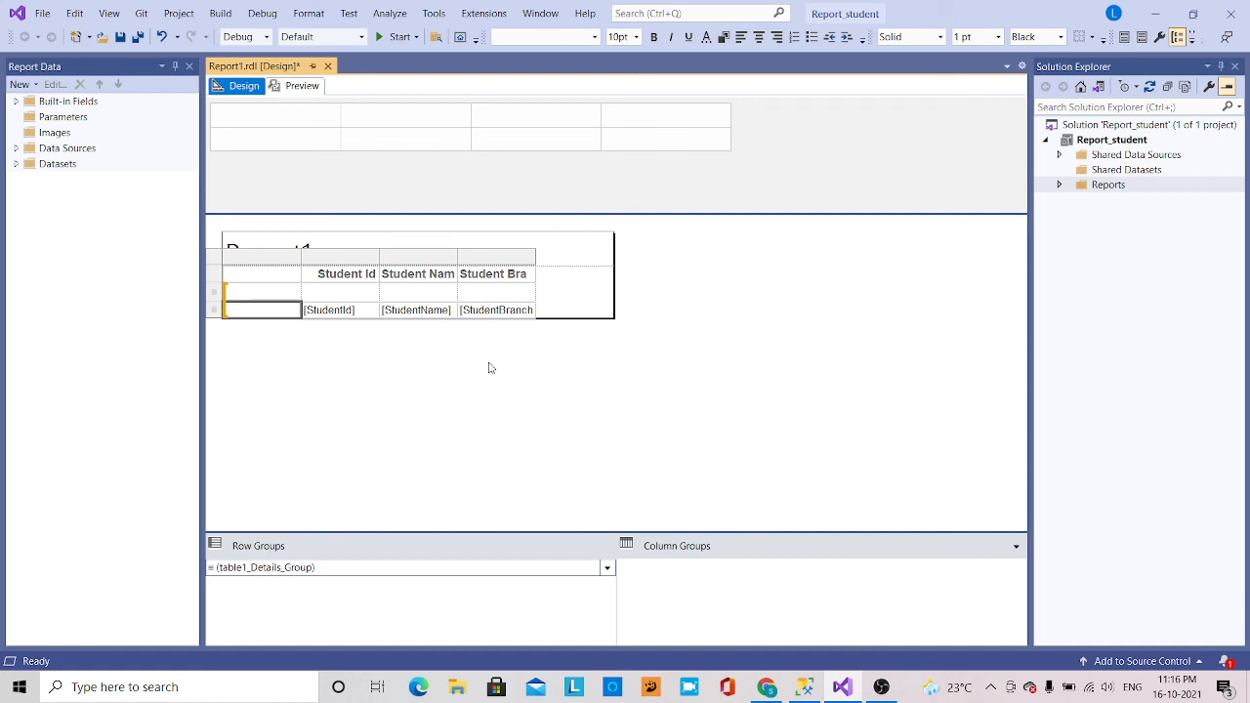
mouse_move(437, 354)
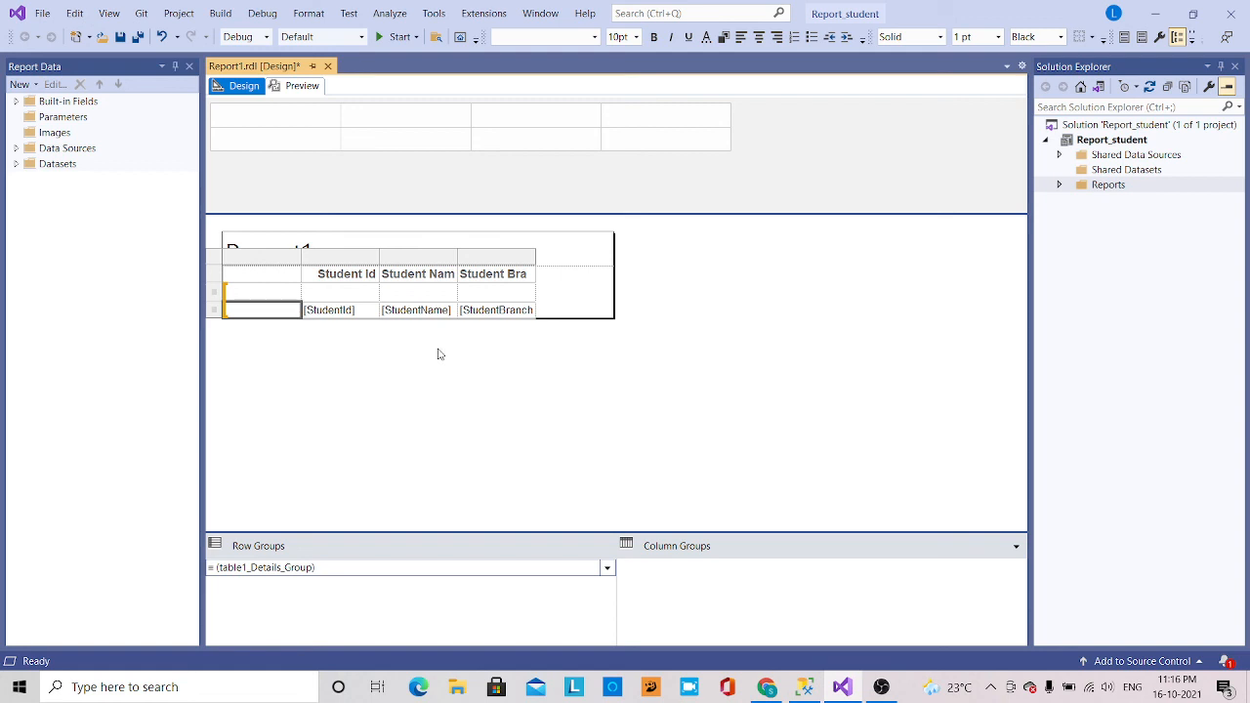
mouse_move(440, 373)
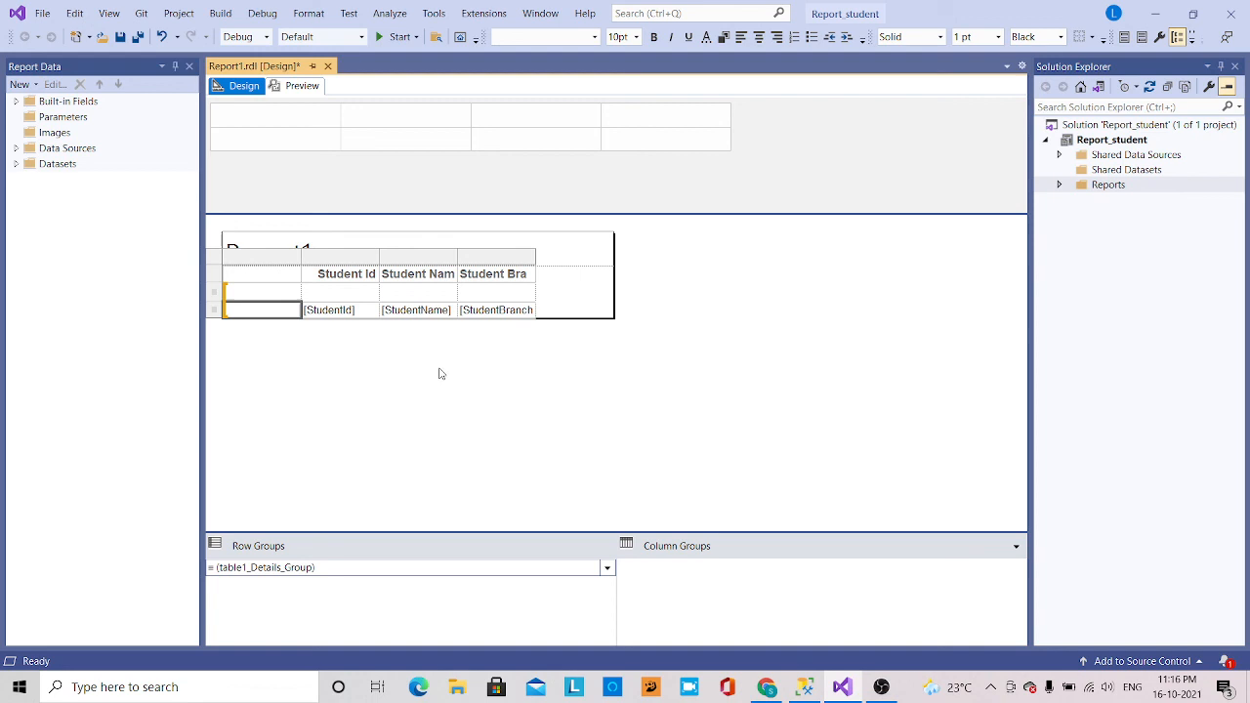